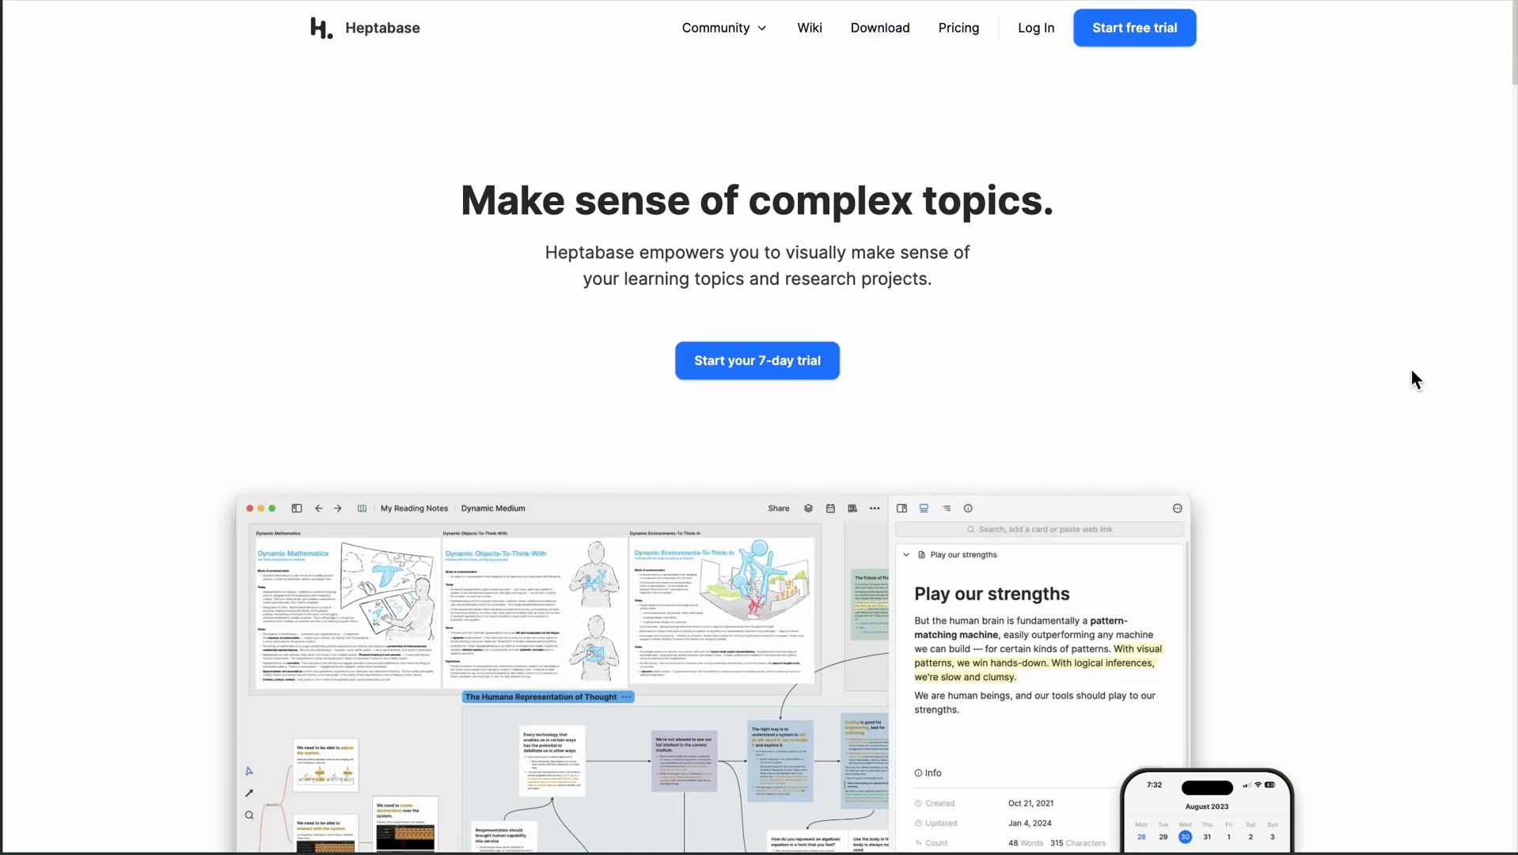
Scroll the homepage past the hero, Product Hunt badges and 'Backed by' logos to visualizations.
scroll("down", 3)
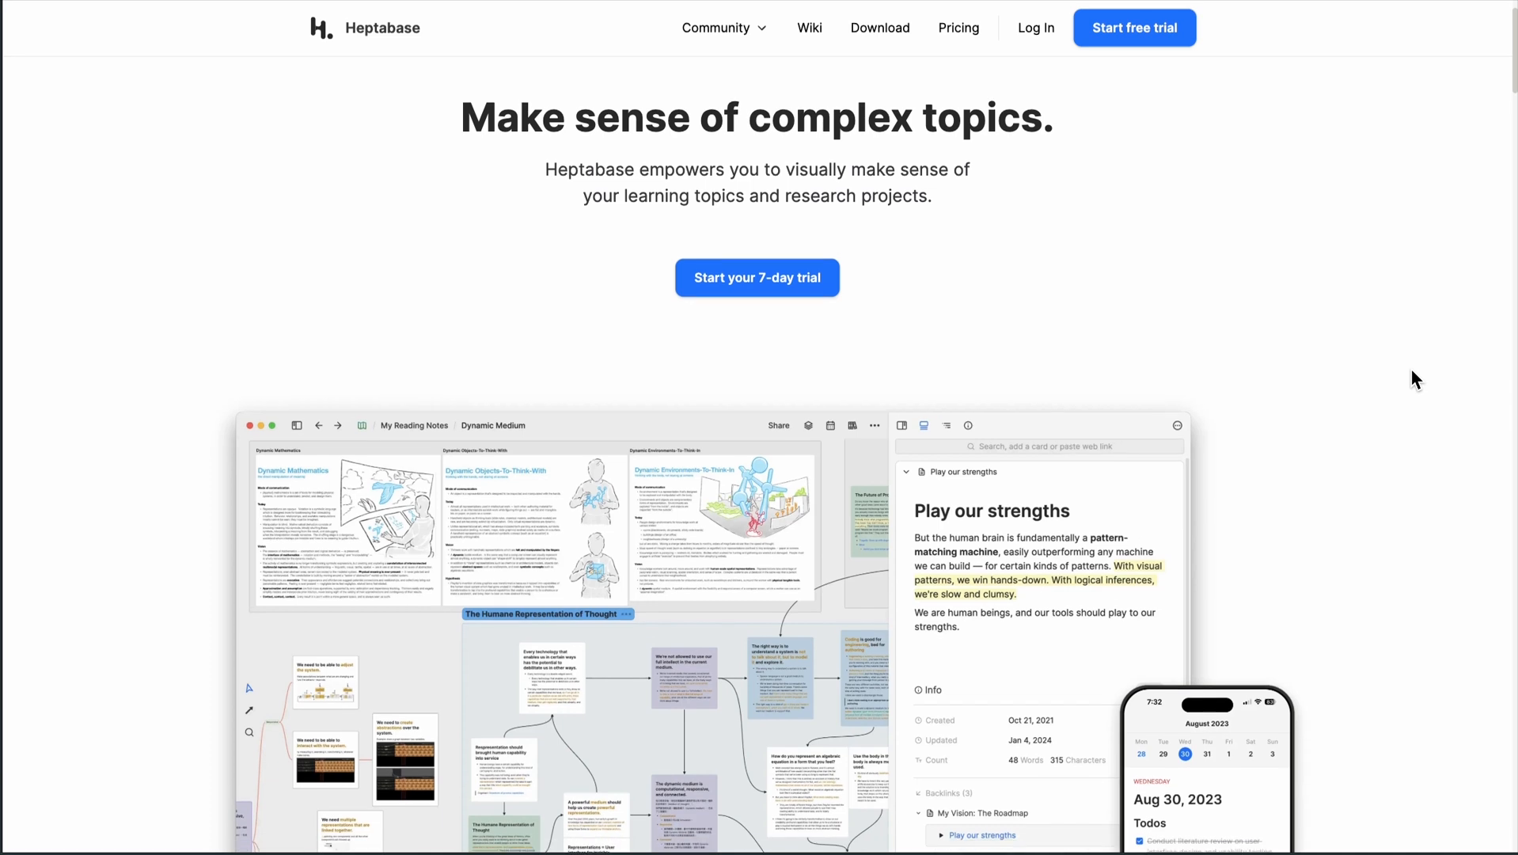
scroll("down", 3)
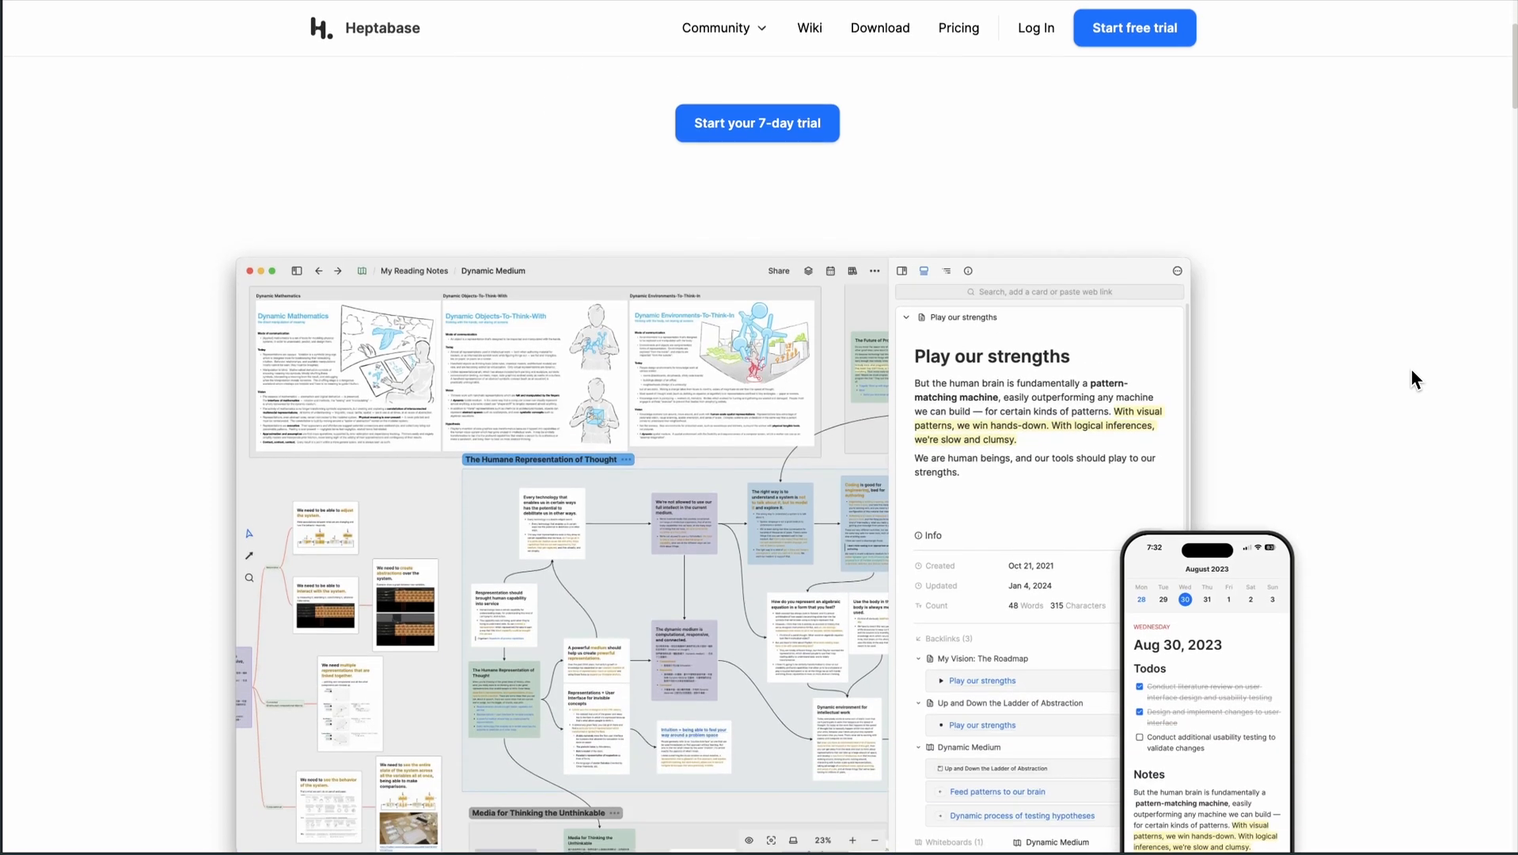
scroll("down", 3)
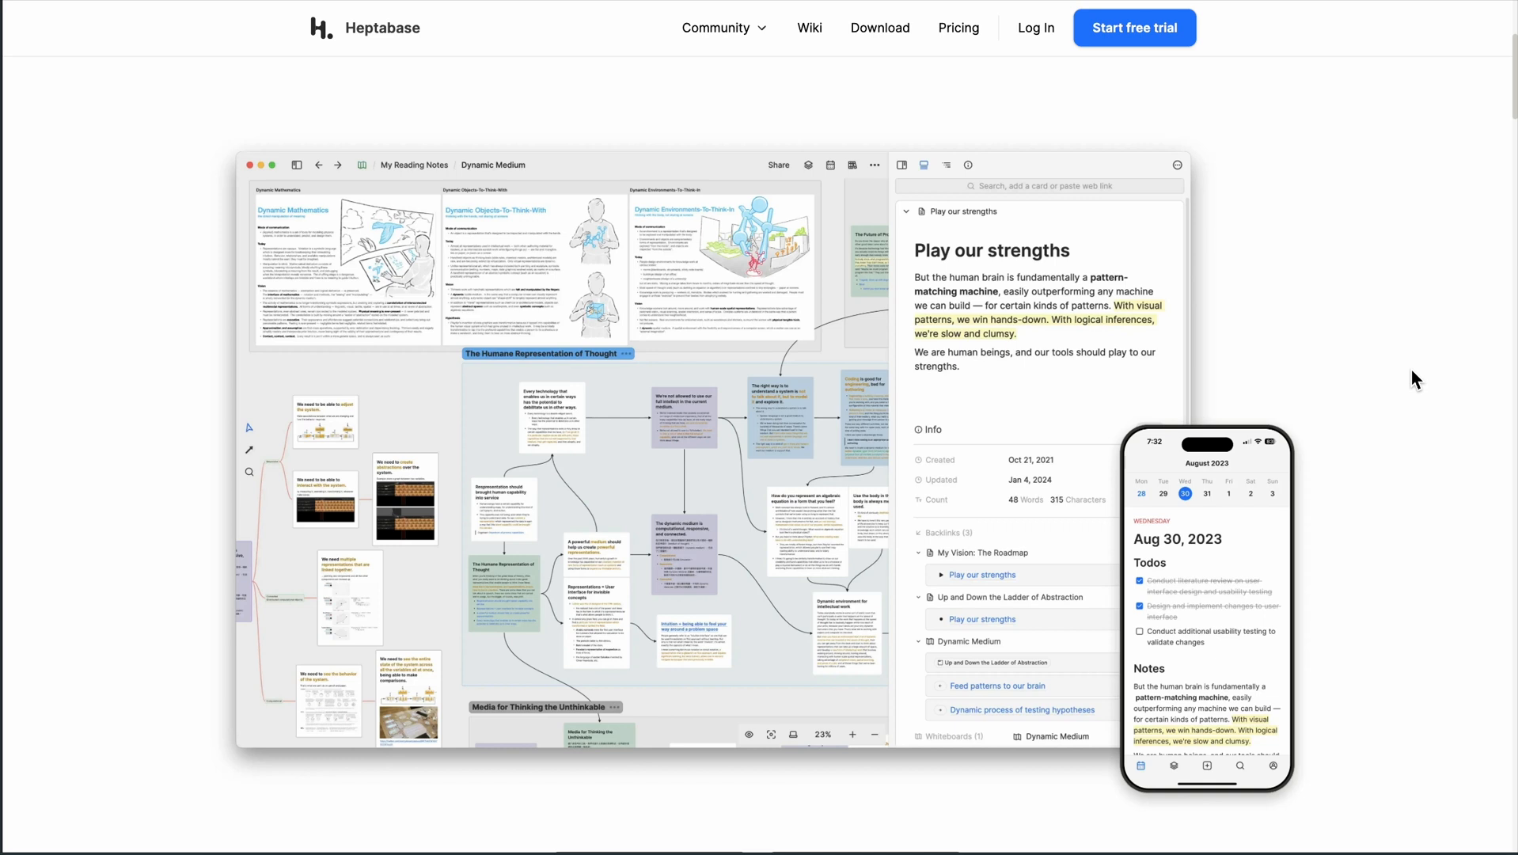
scroll("down", 3)
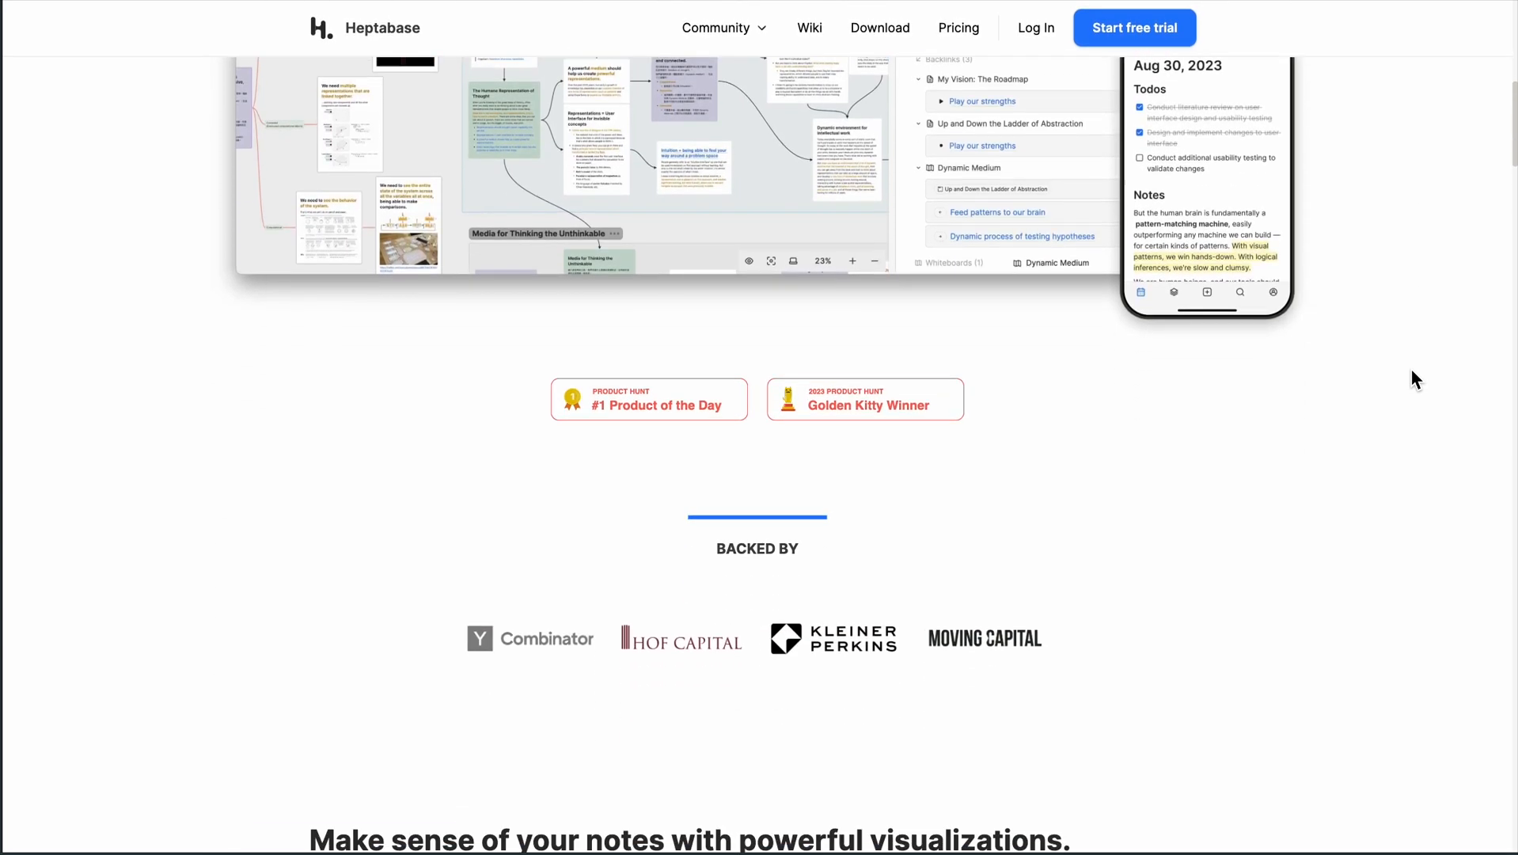
scroll("down", 3)
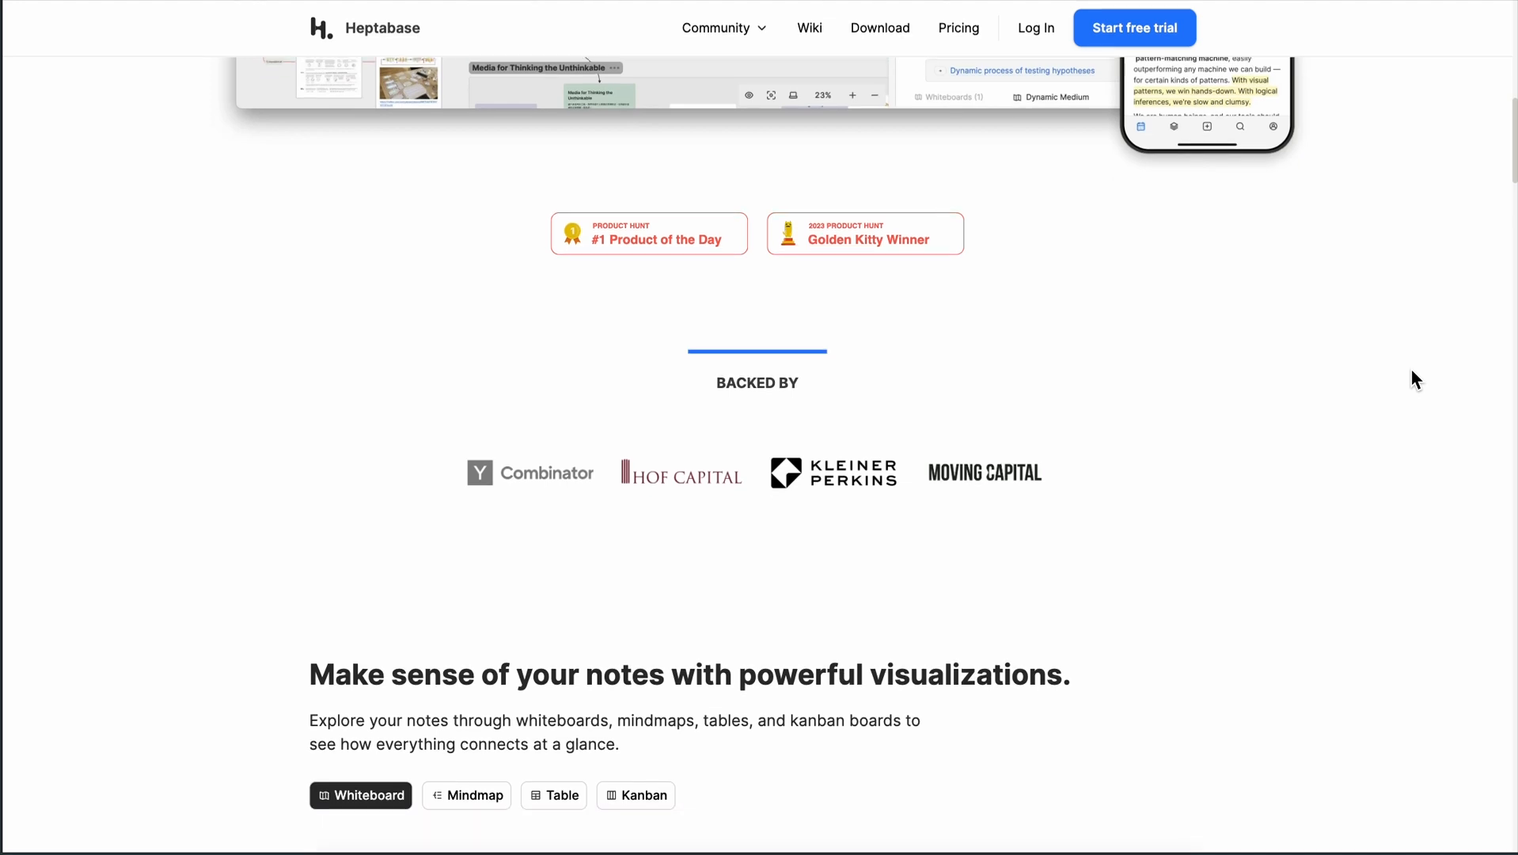
Preview the visualization demo in Mindmap and Kanban views.
scroll("down", 3)
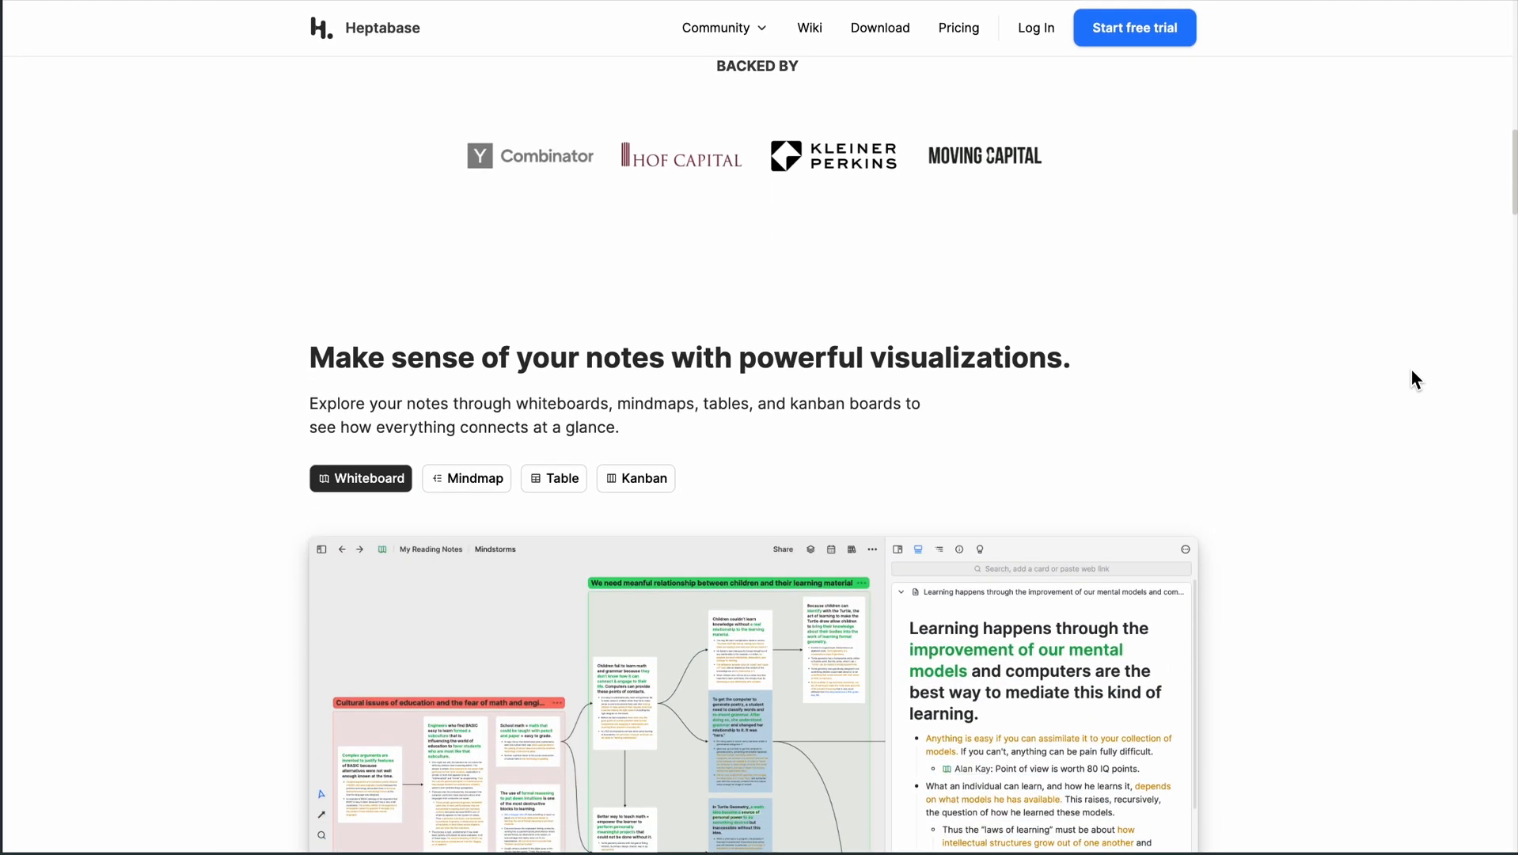
left_click(475, 477)
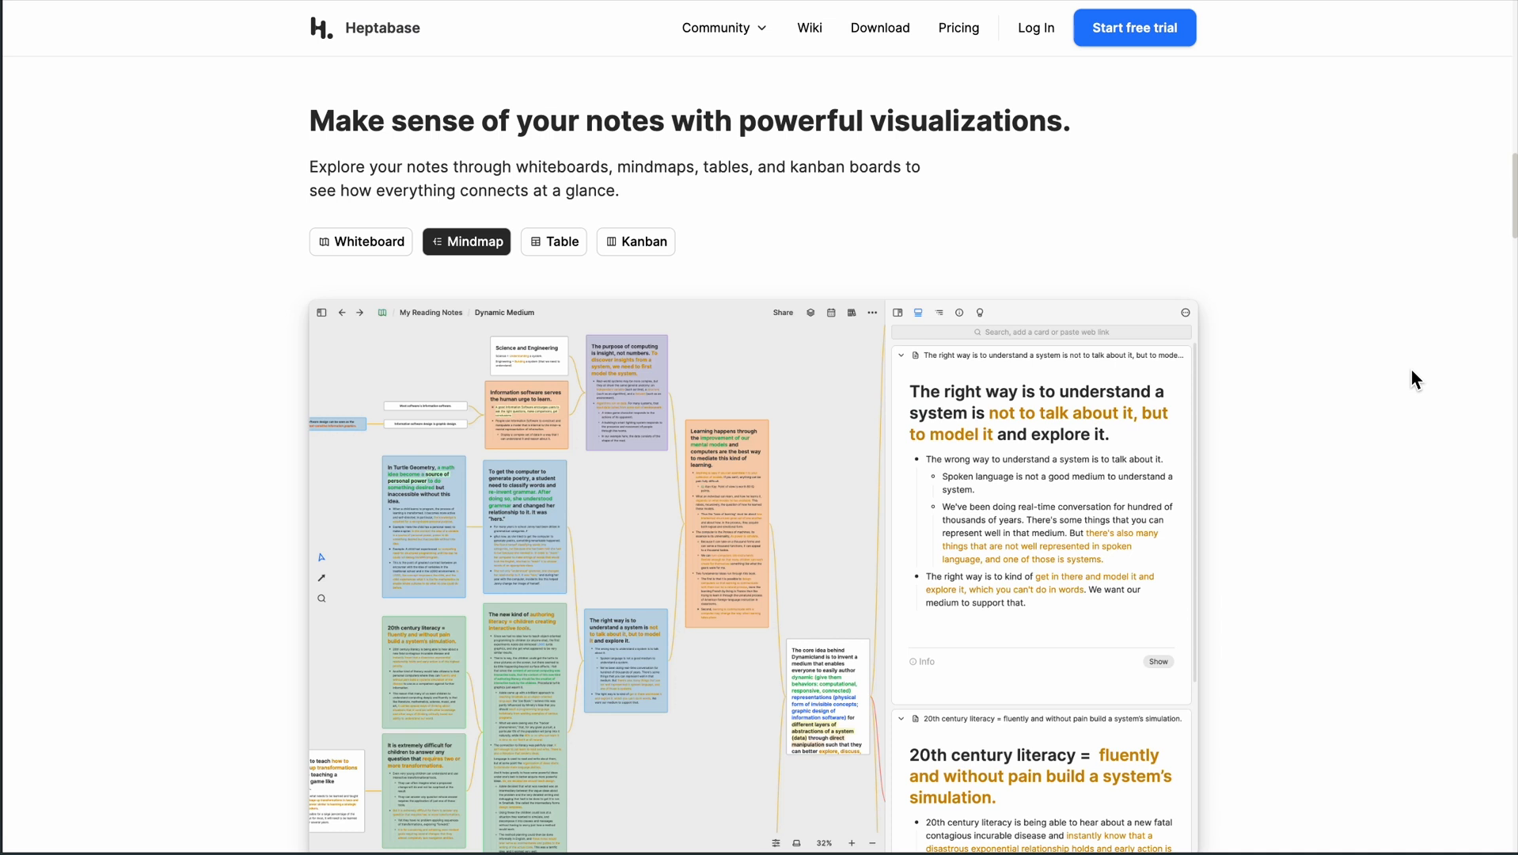
scroll("up", 3)
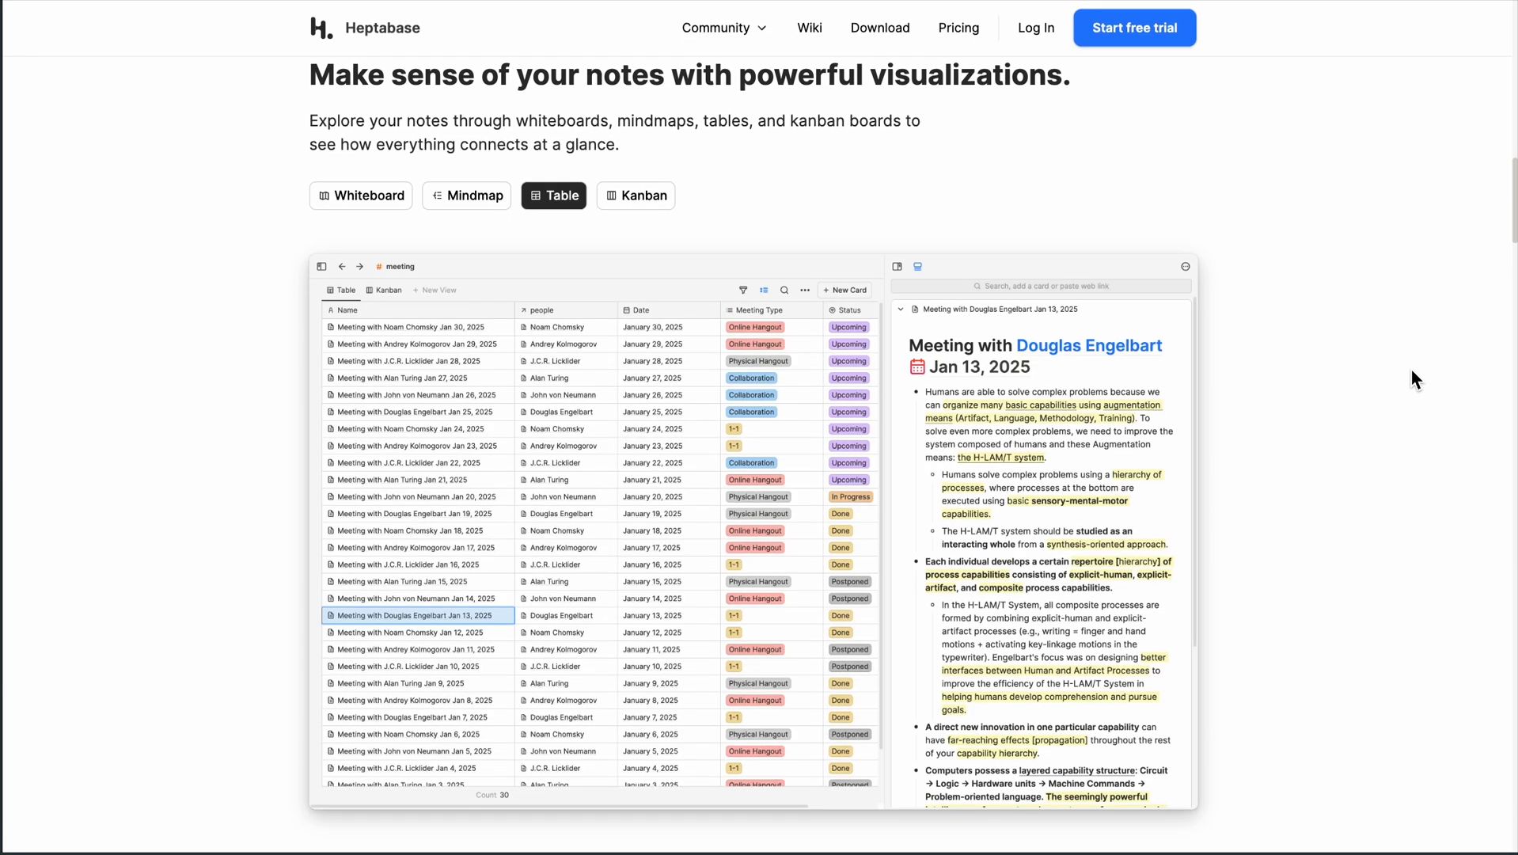
left_click(635, 195)
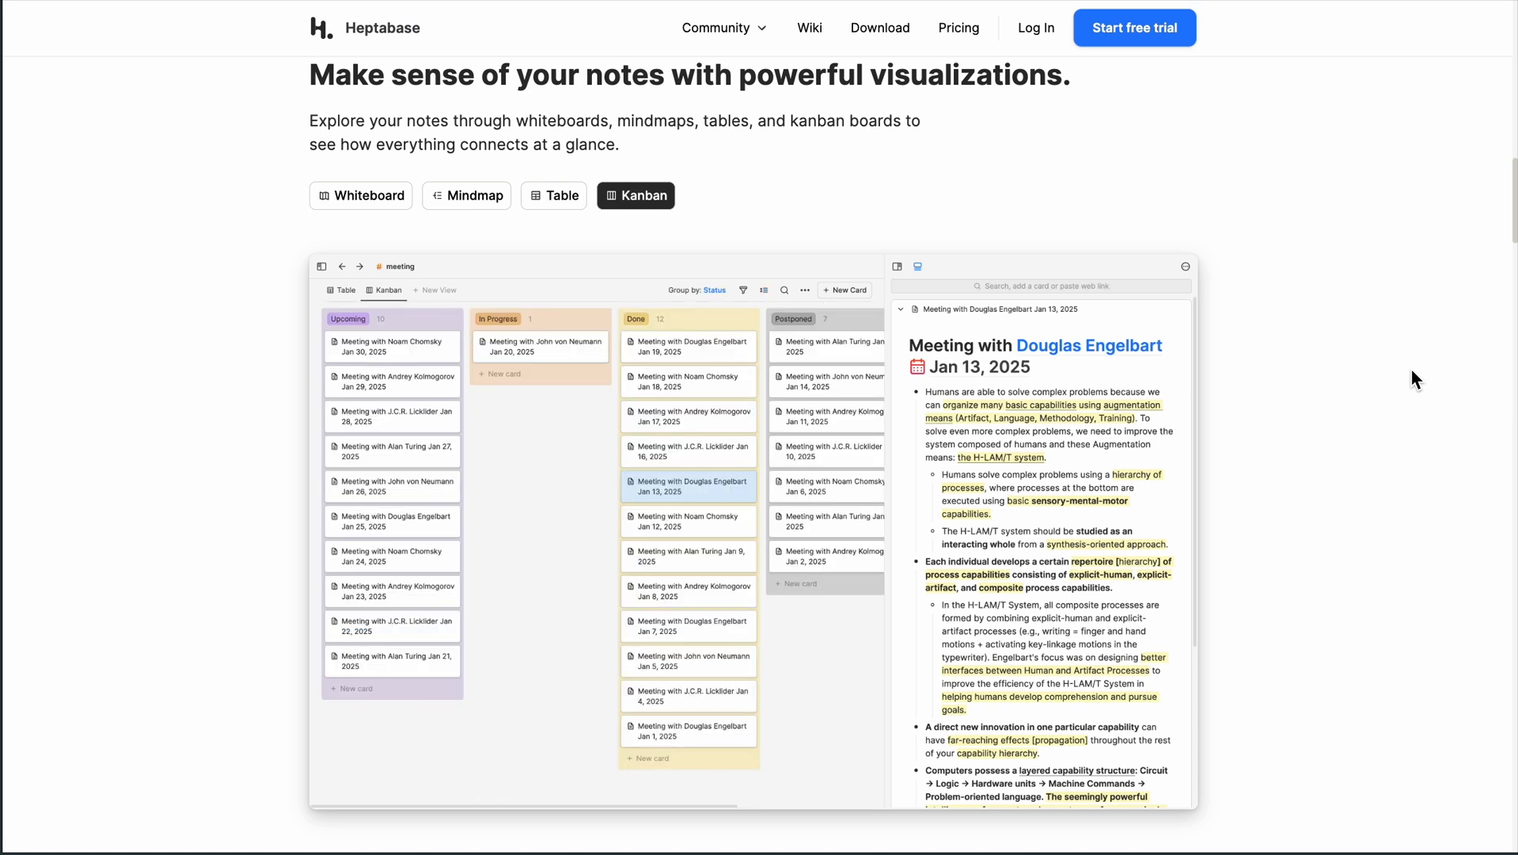
Scroll to the learning formats section and view the Video and Podcast demos.
scroll("down", 3)
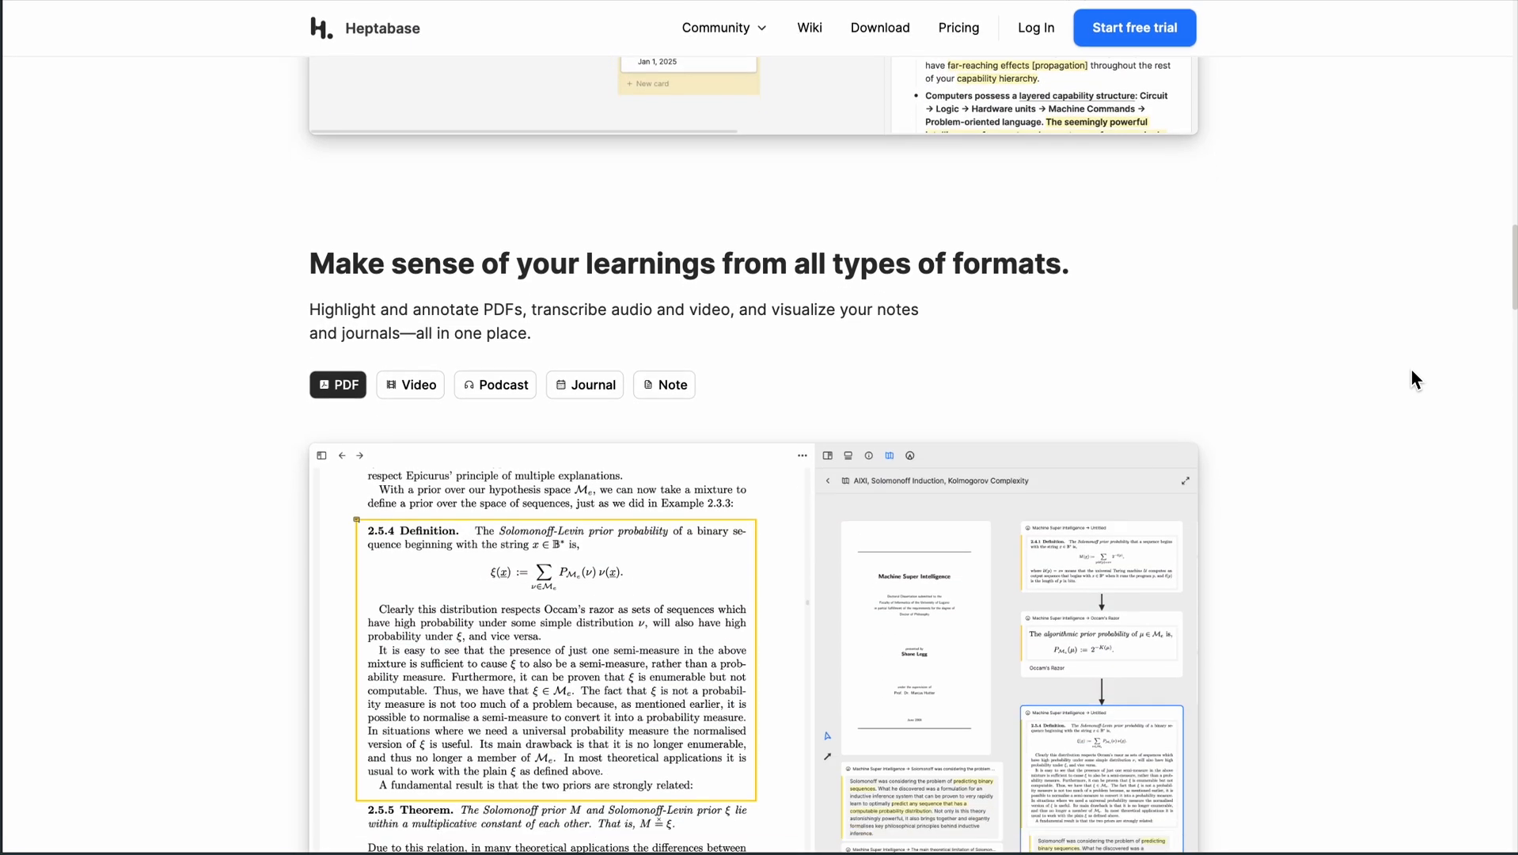
scroll("down", 3)
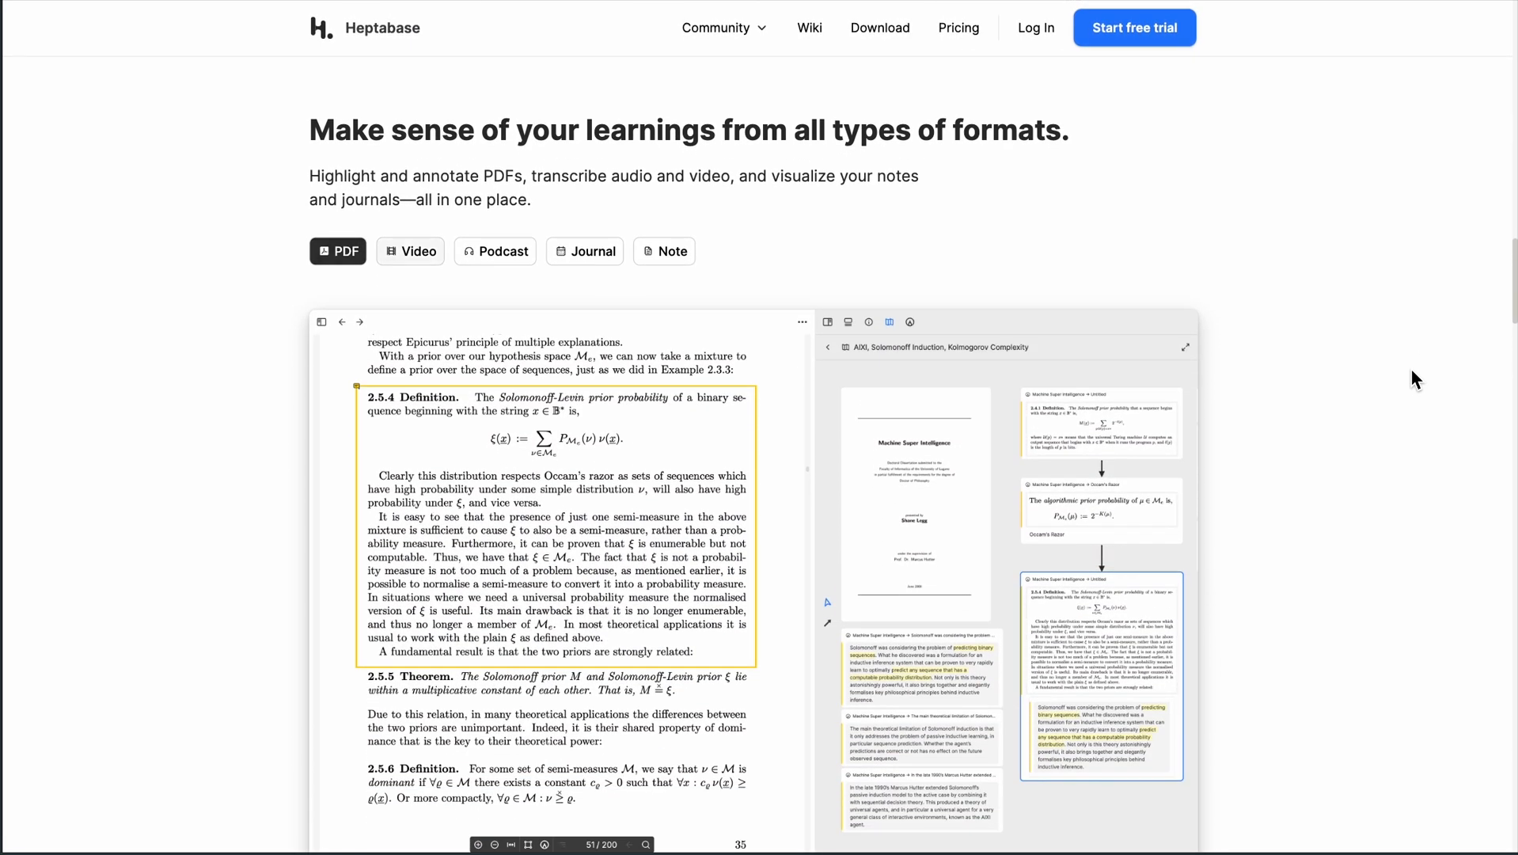
left_click(411, 251)
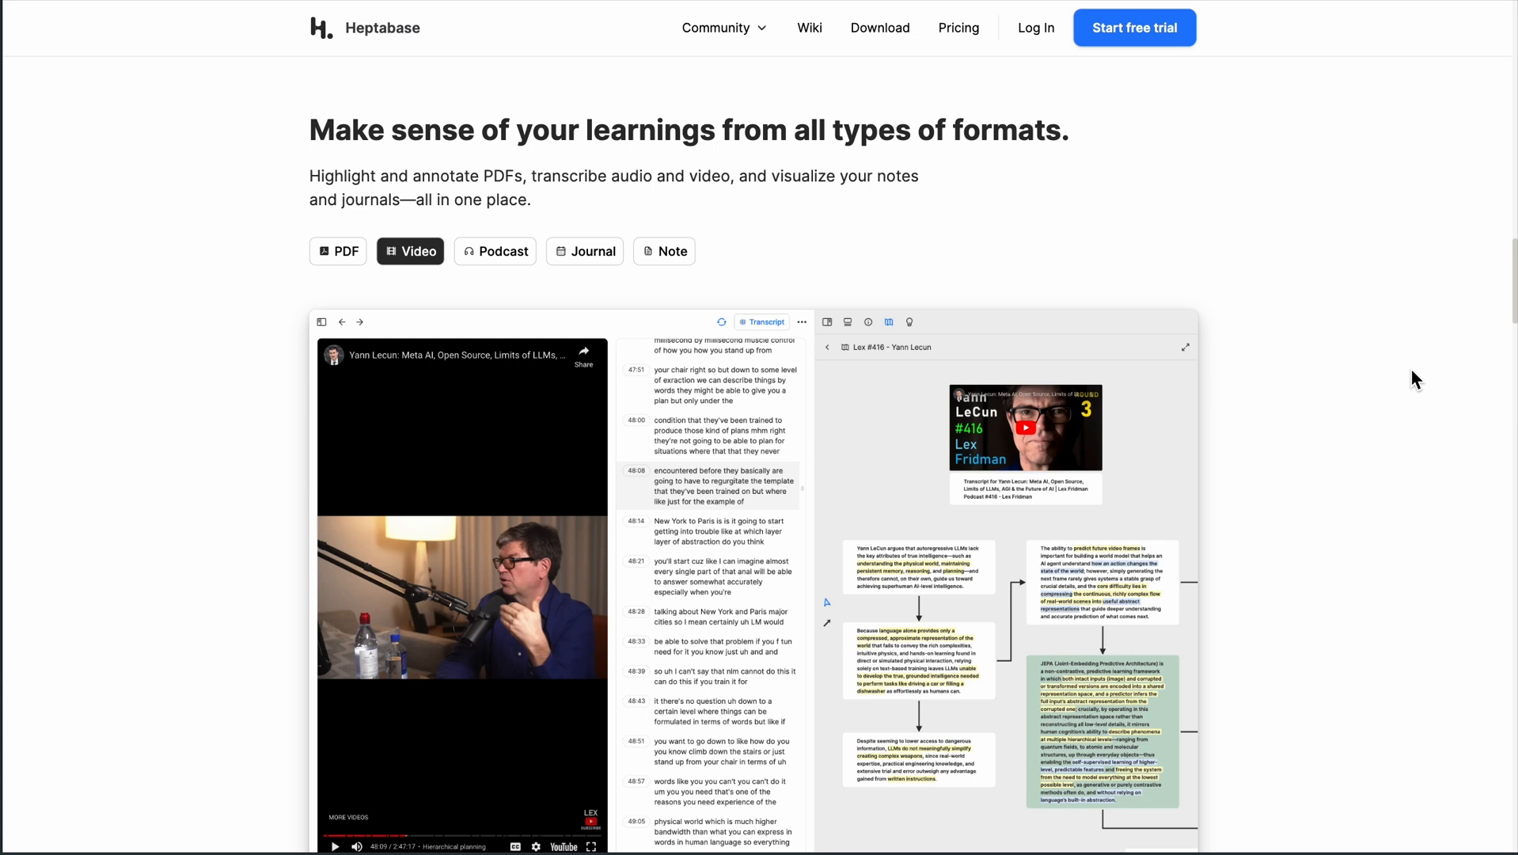
left_click(494, 251)
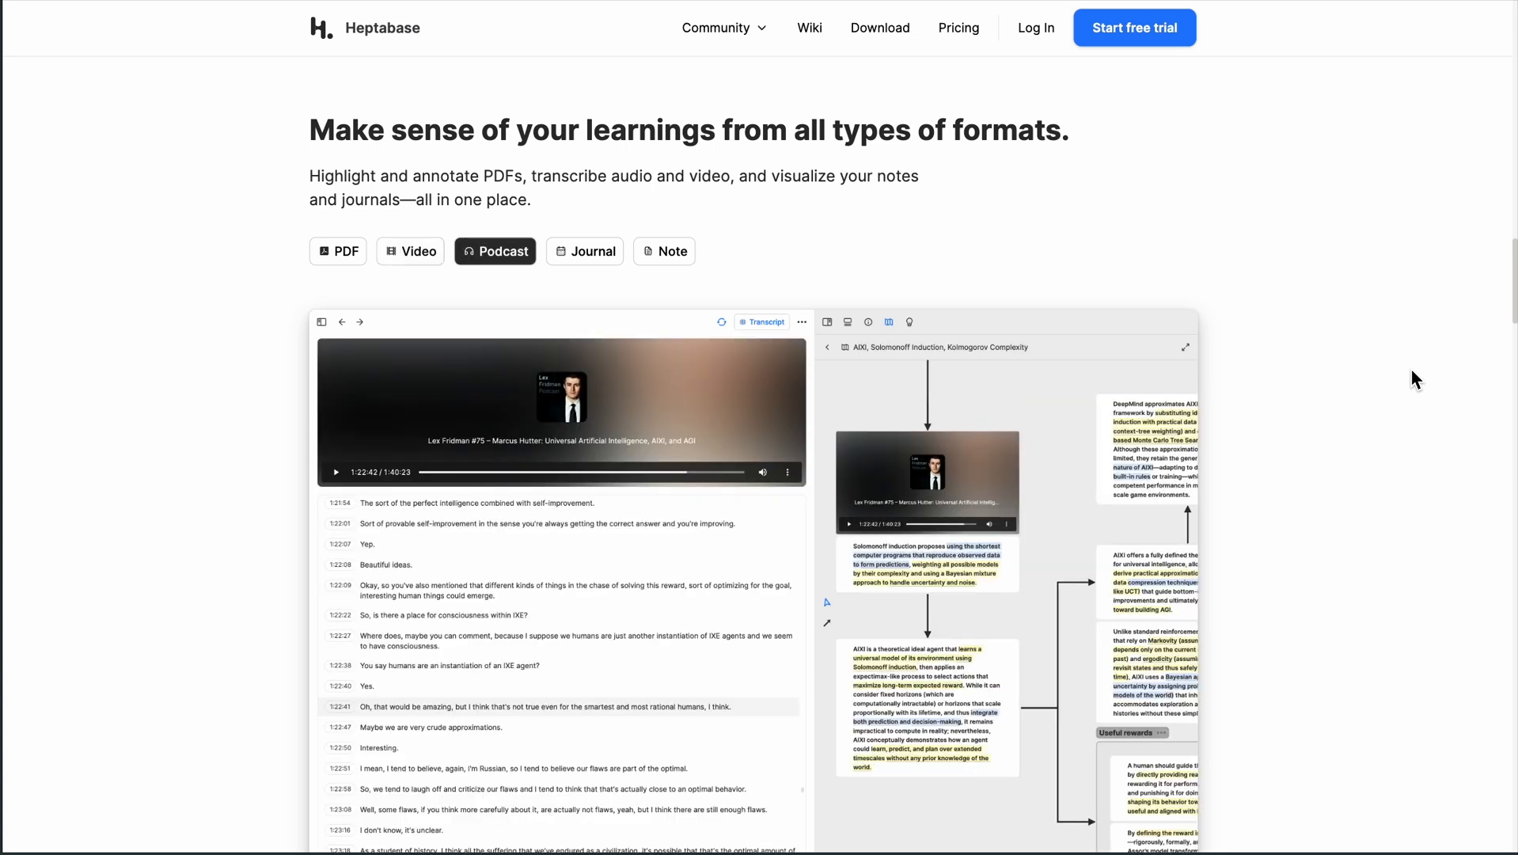
scroll("down", 3)
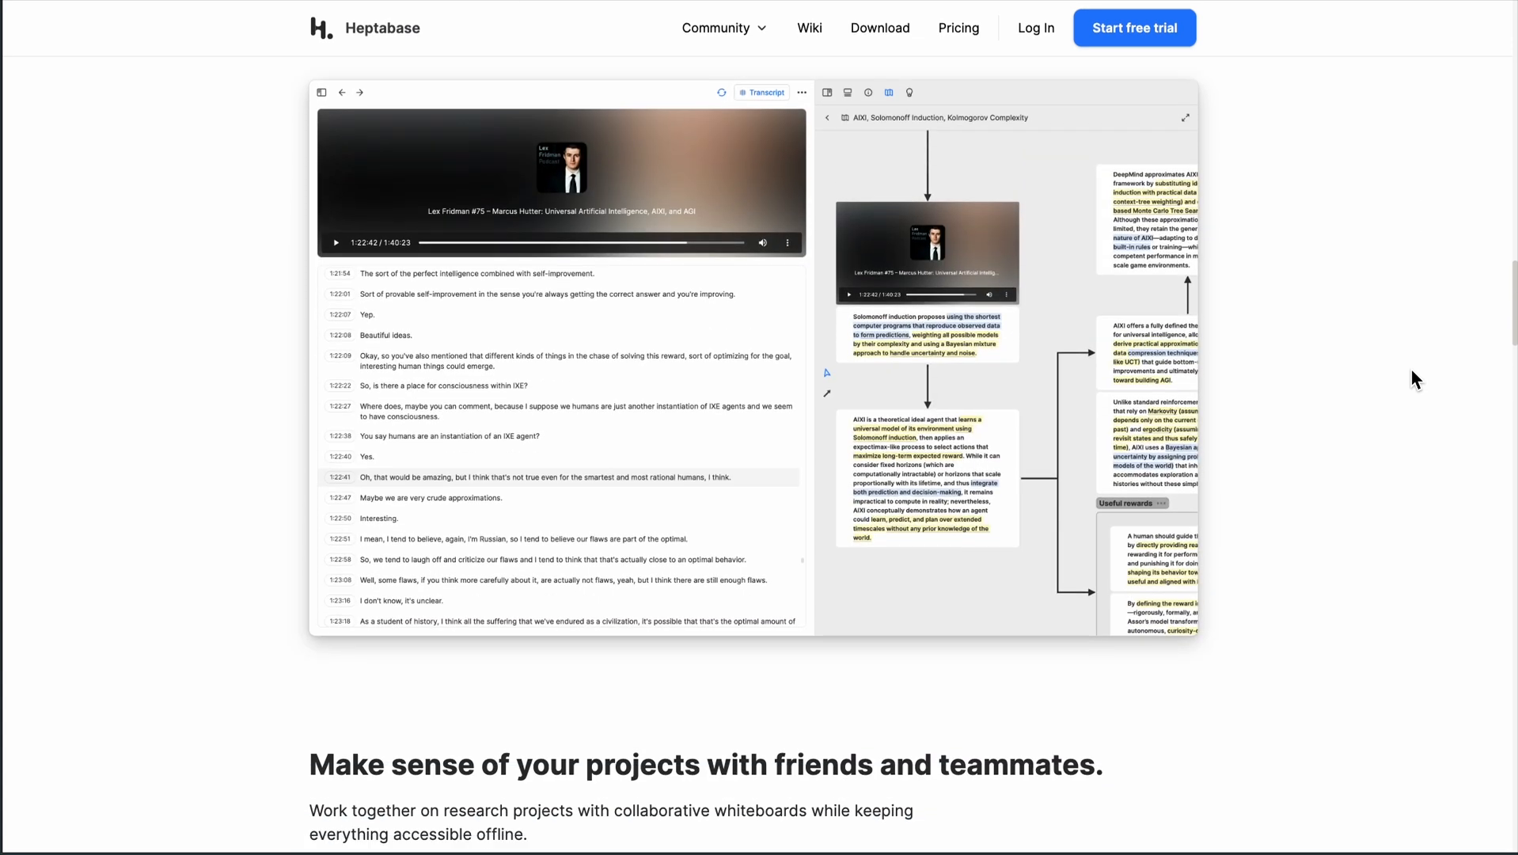
Scroll to the pricing plans: $11.99 monthly or $8.99 per month yearly.
scroll("down", 3)
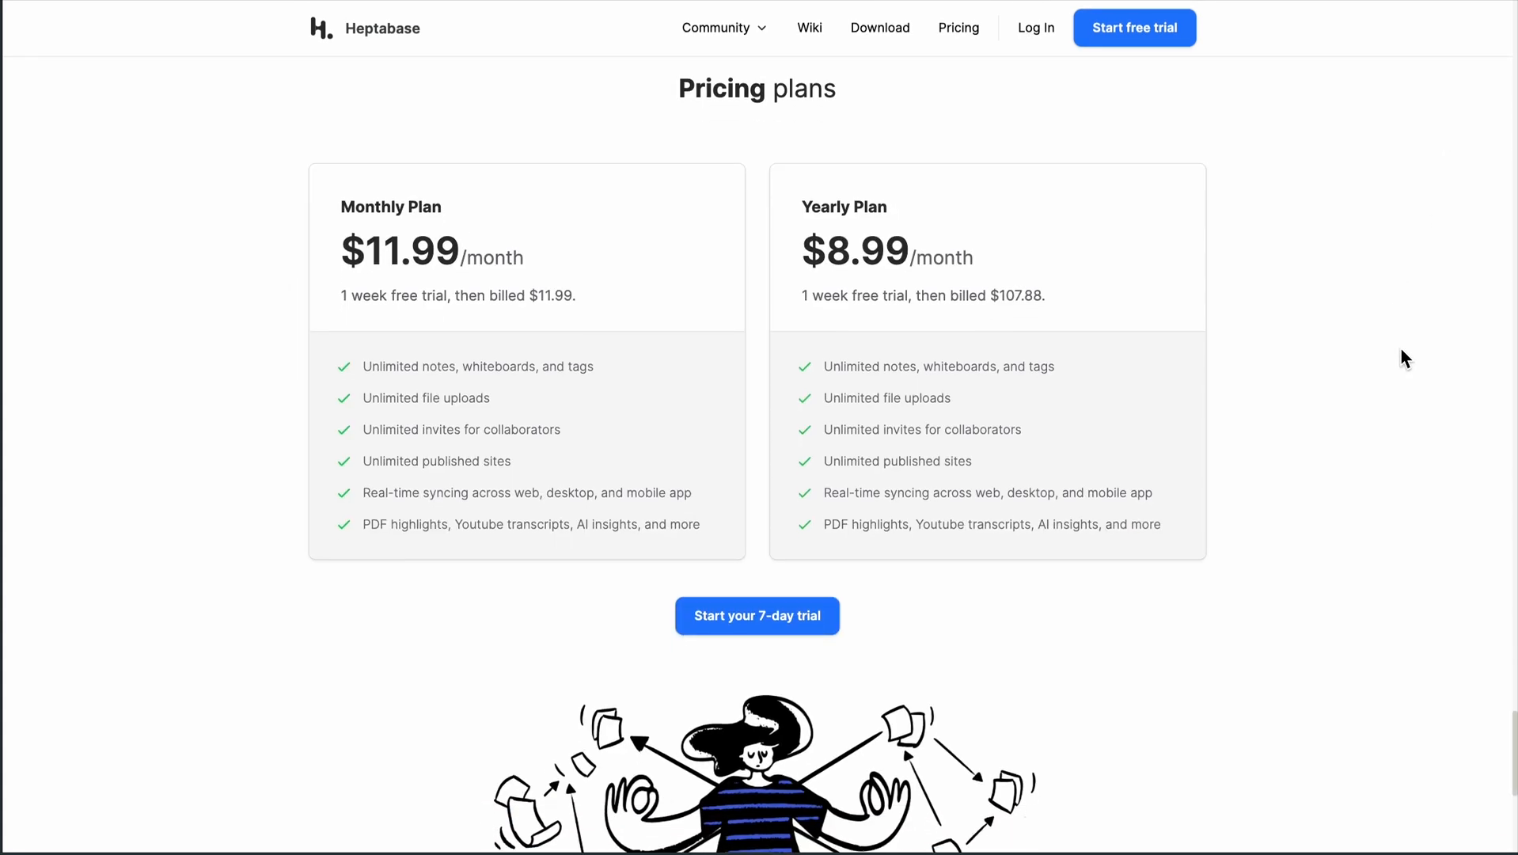
scroll("down", 3)
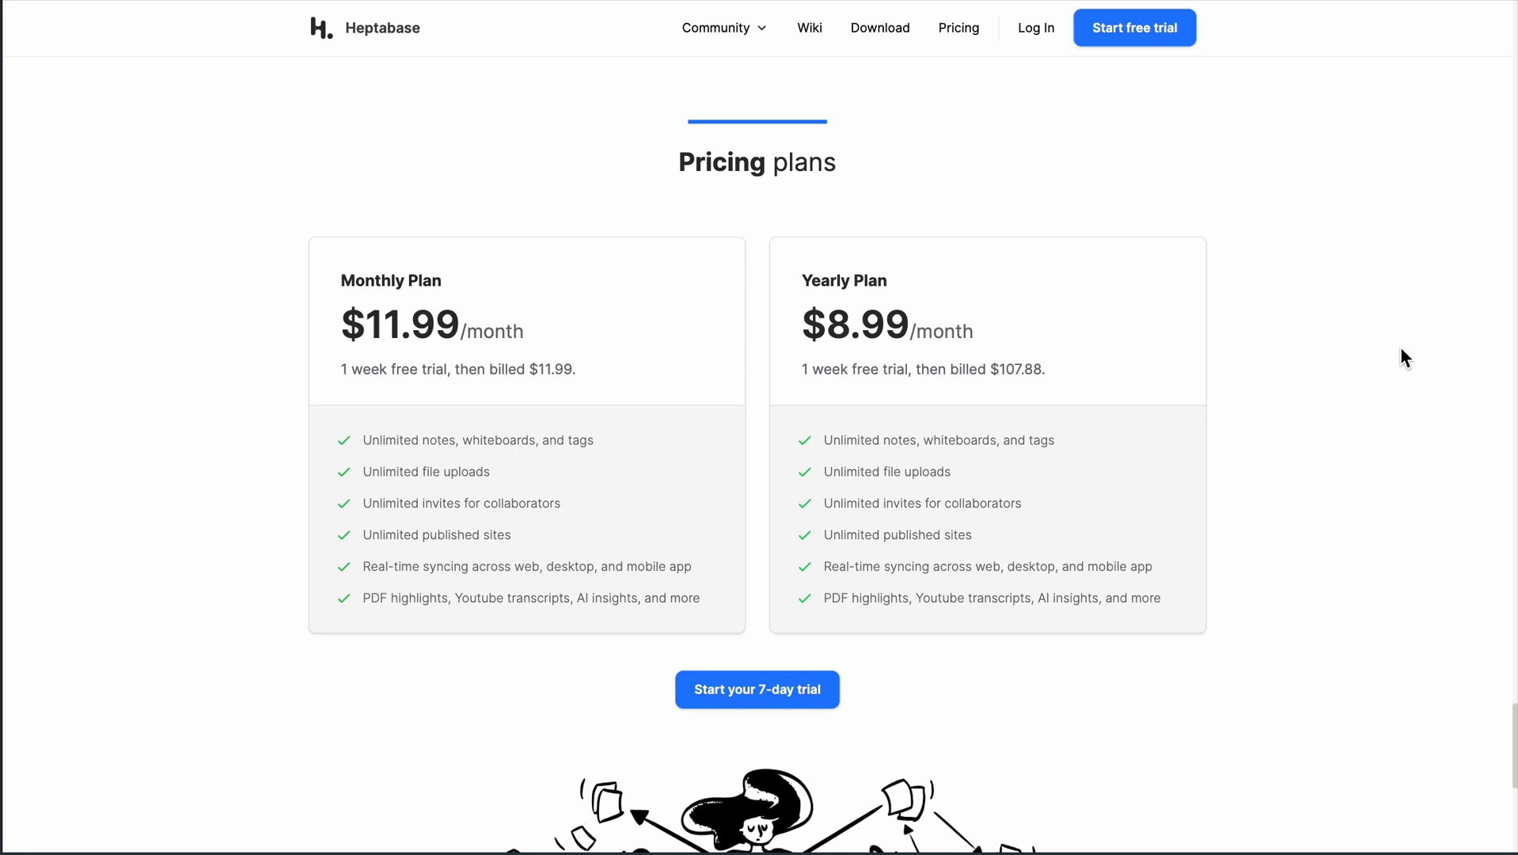
mouse_move(1377, 438)
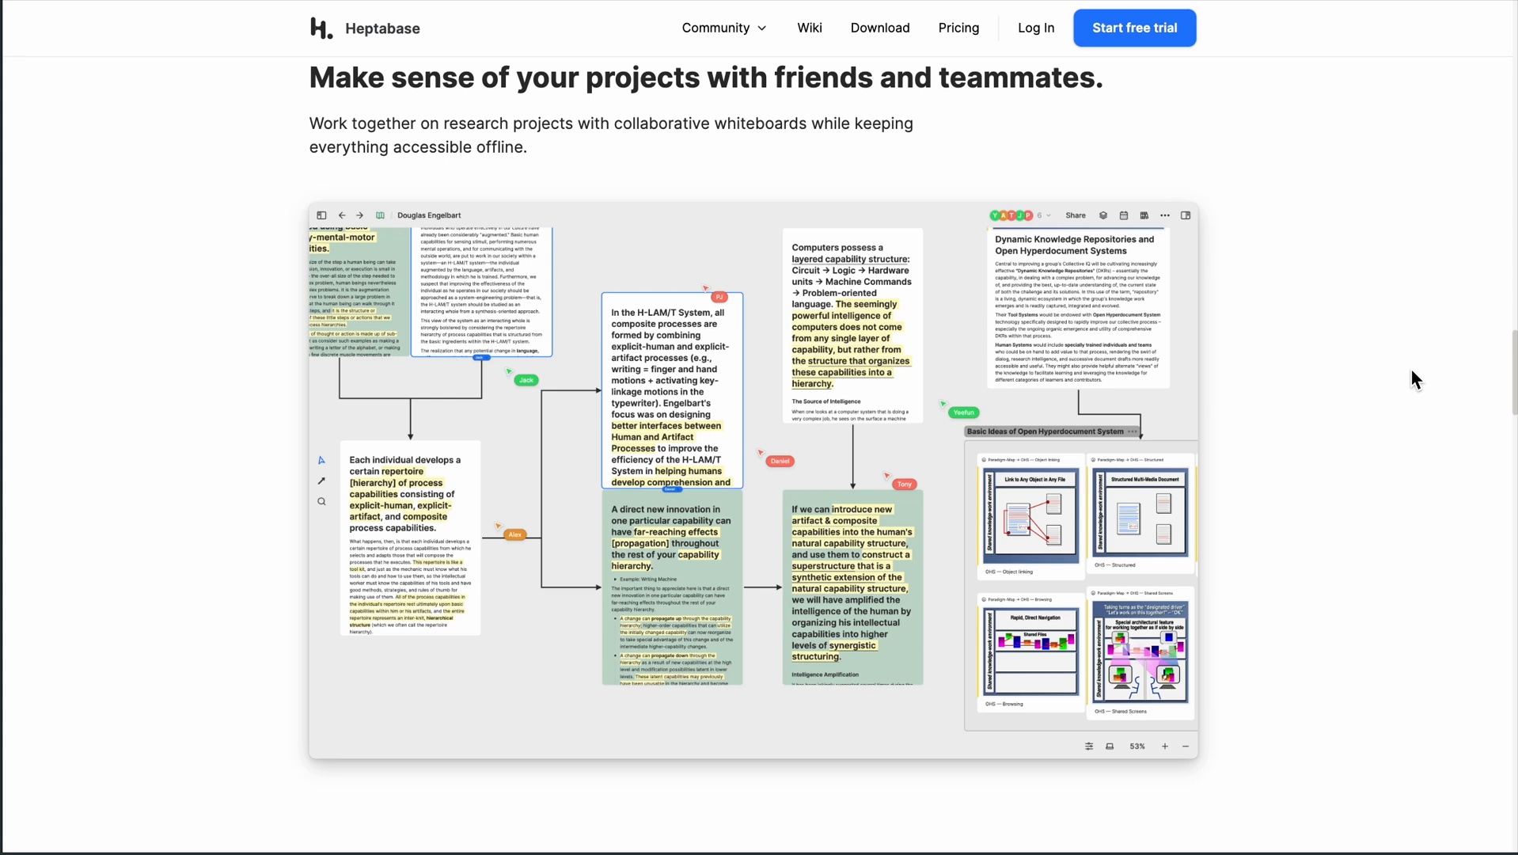
Scroll past 'Perfect for Learning & Research' and offline access cards to 'Users sharing their experiences'.
scroll("down", 3)
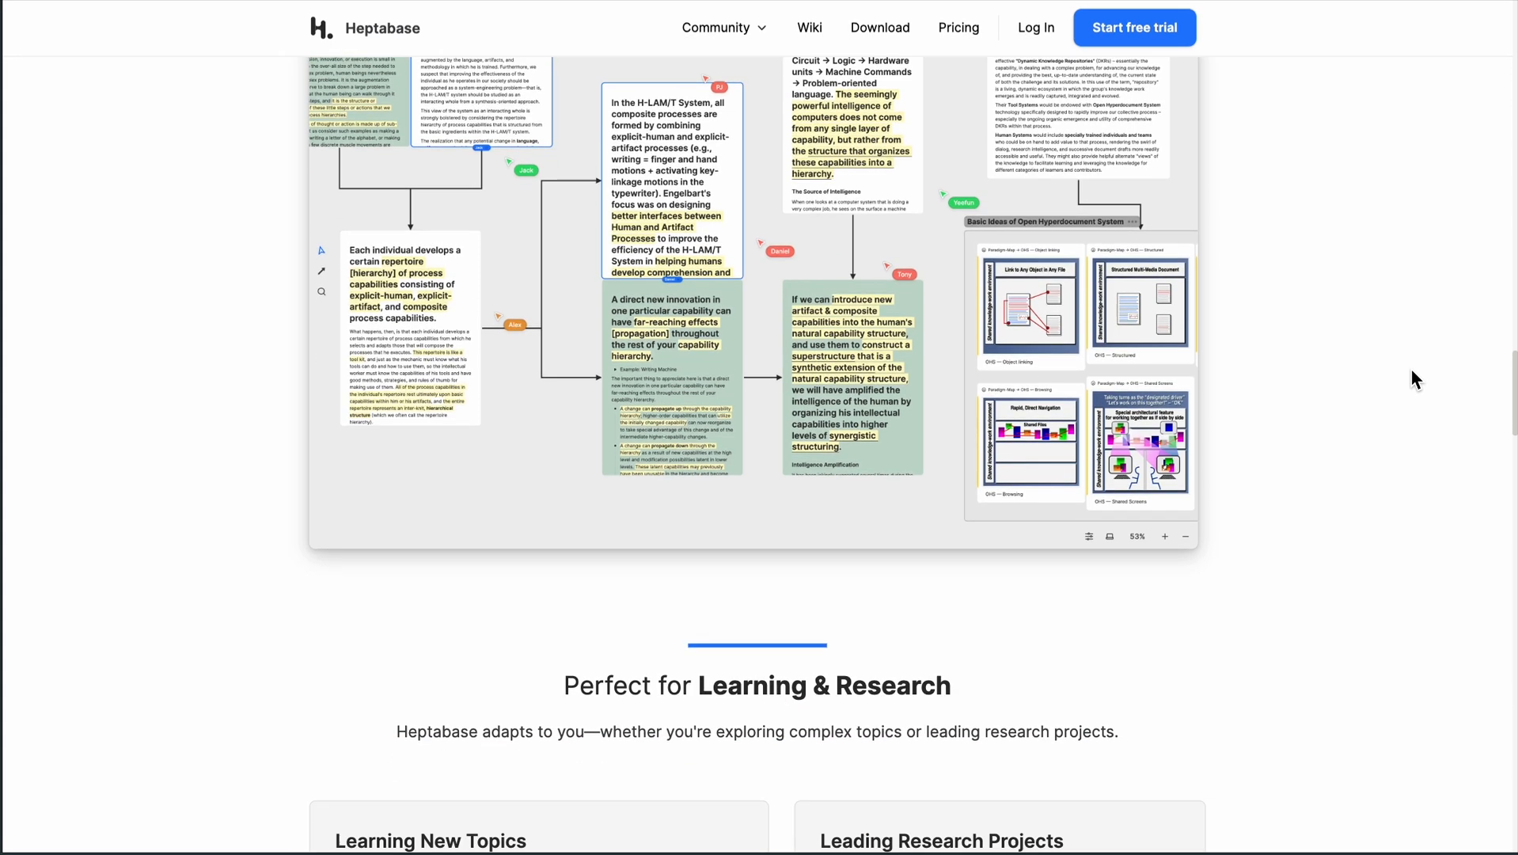
scroll("down", 3)
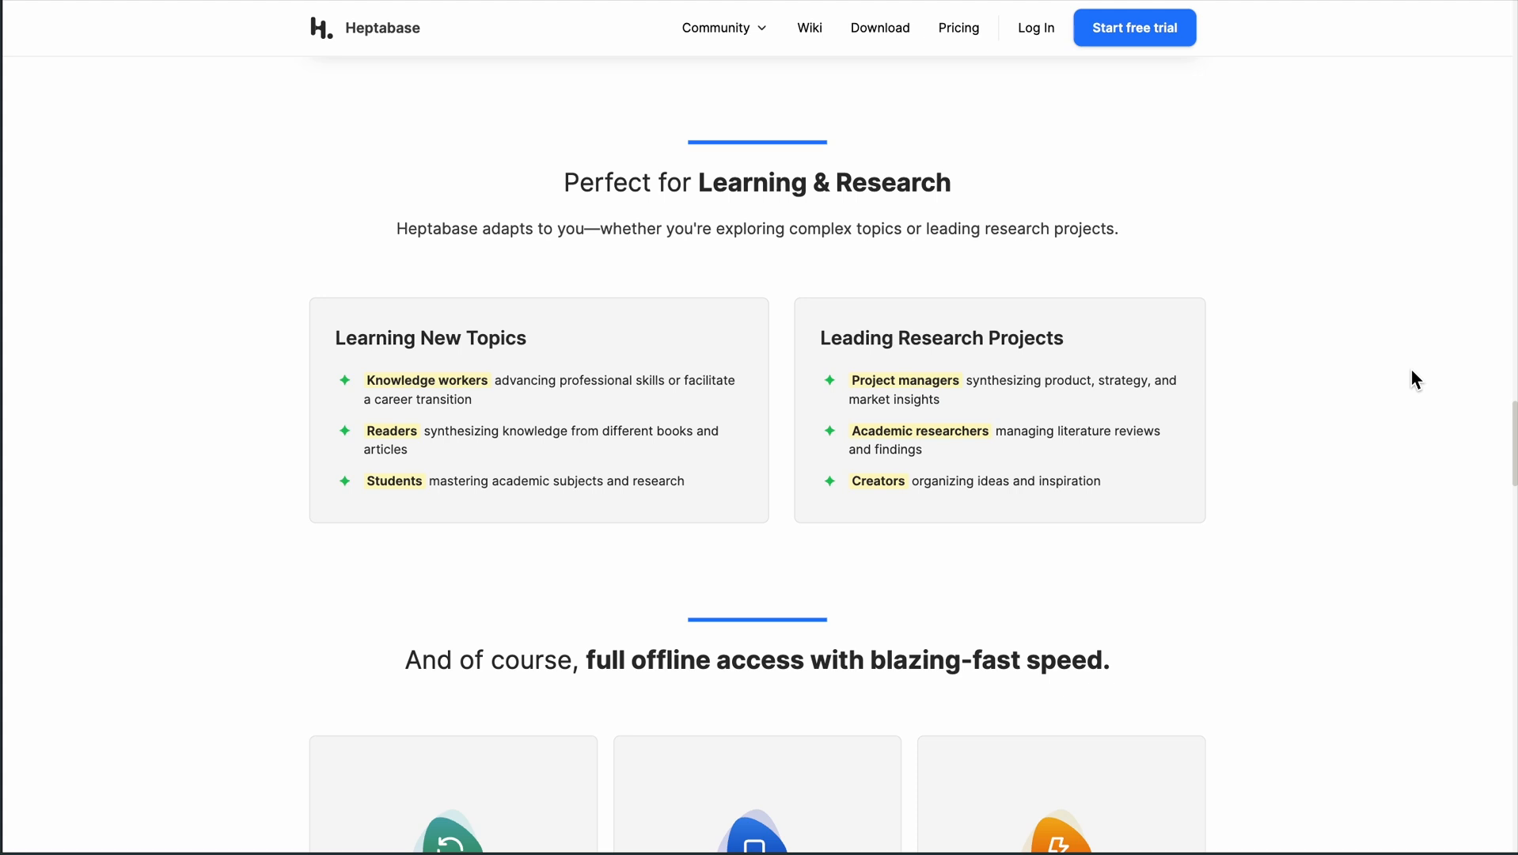
scroll("down", 3)
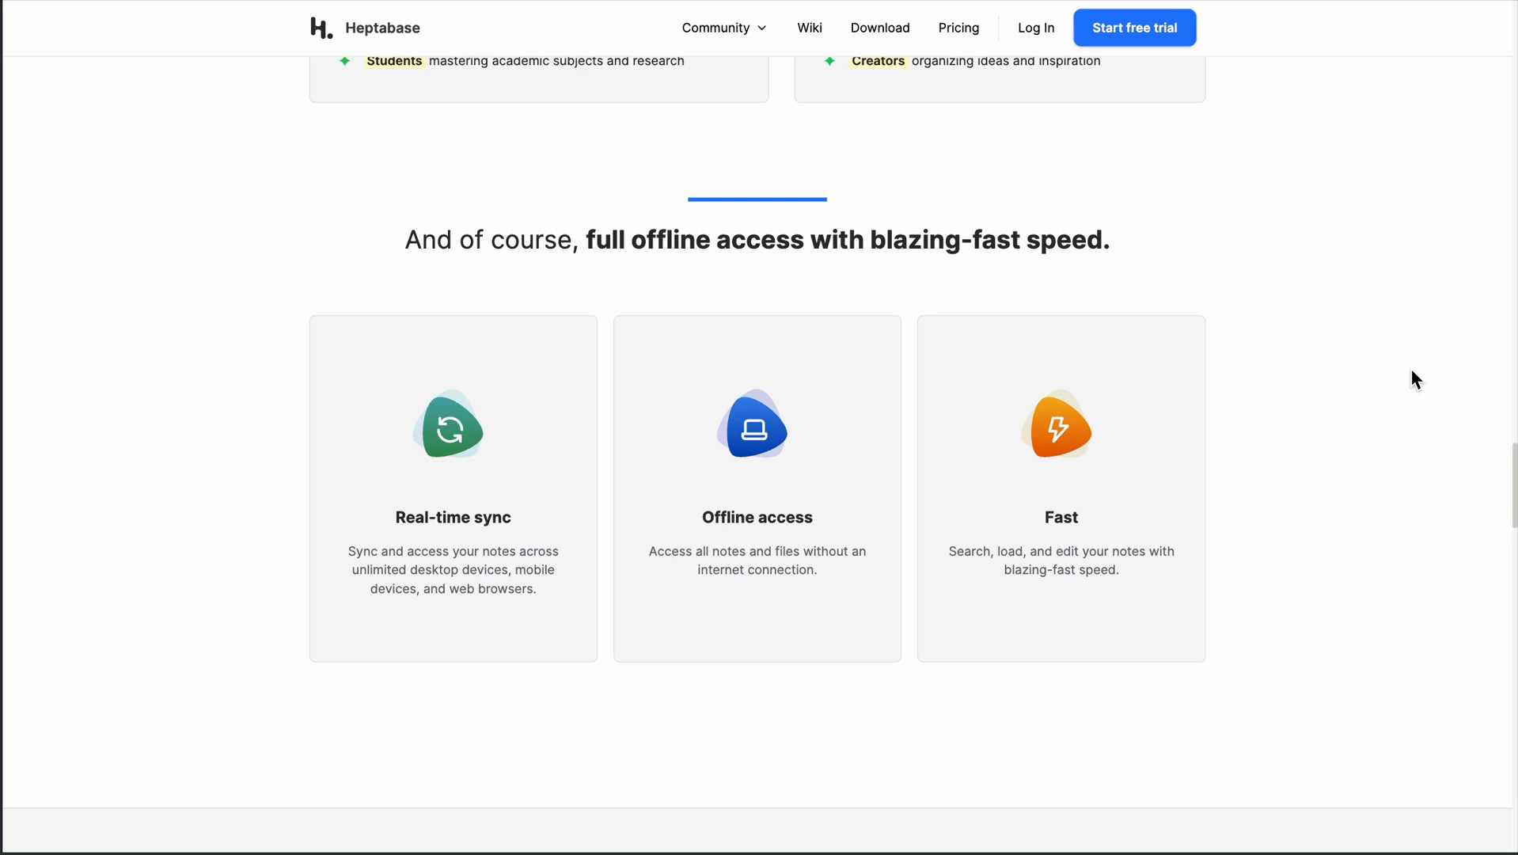
scroll("down", 3)
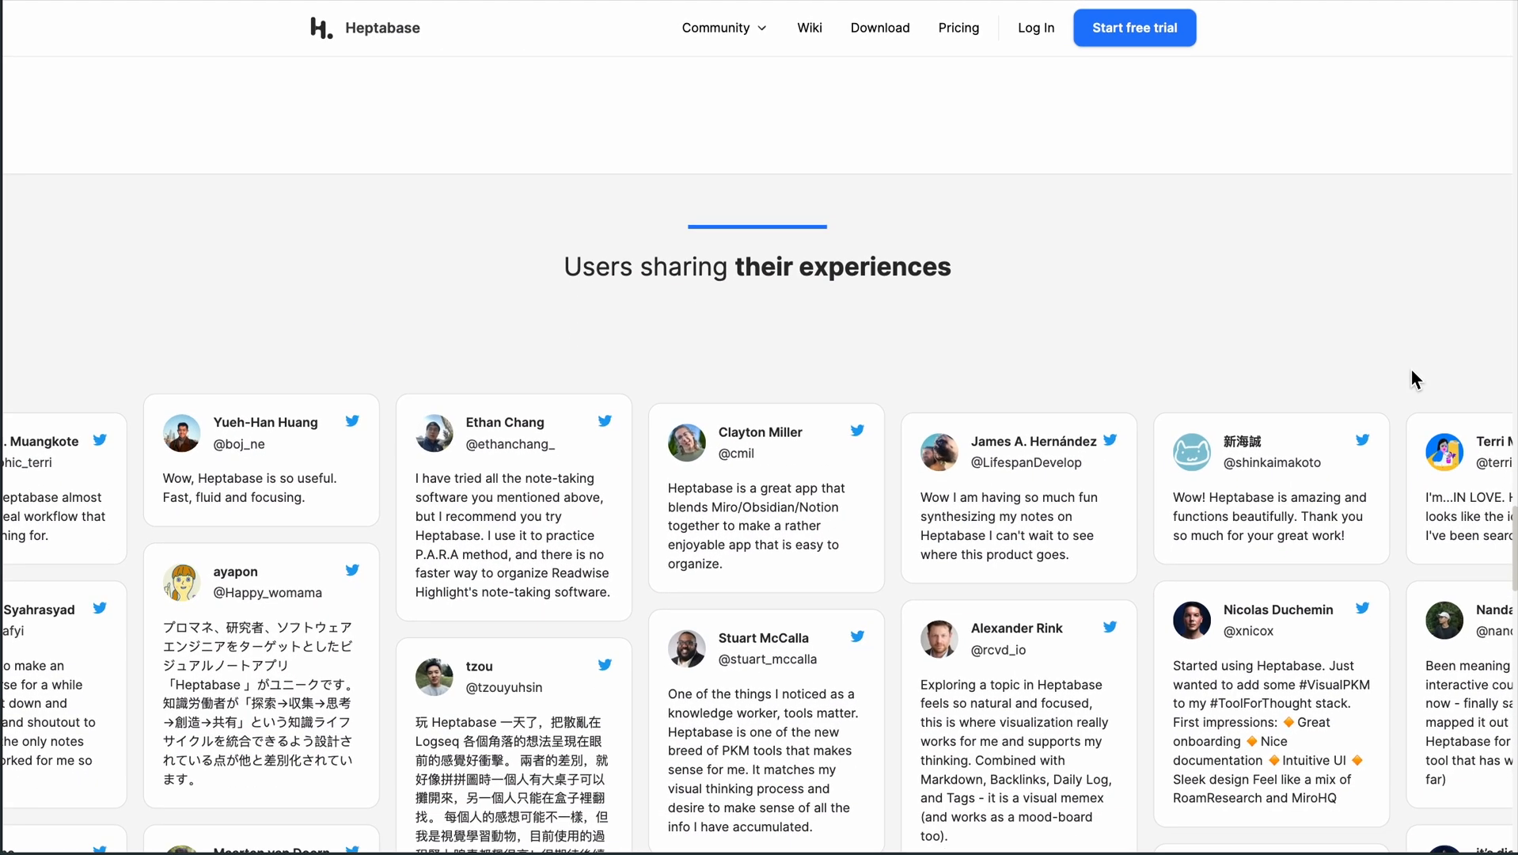
Scroll through the testimonial cards down to 'Our recent blog posts'.
scroll("down", 3)
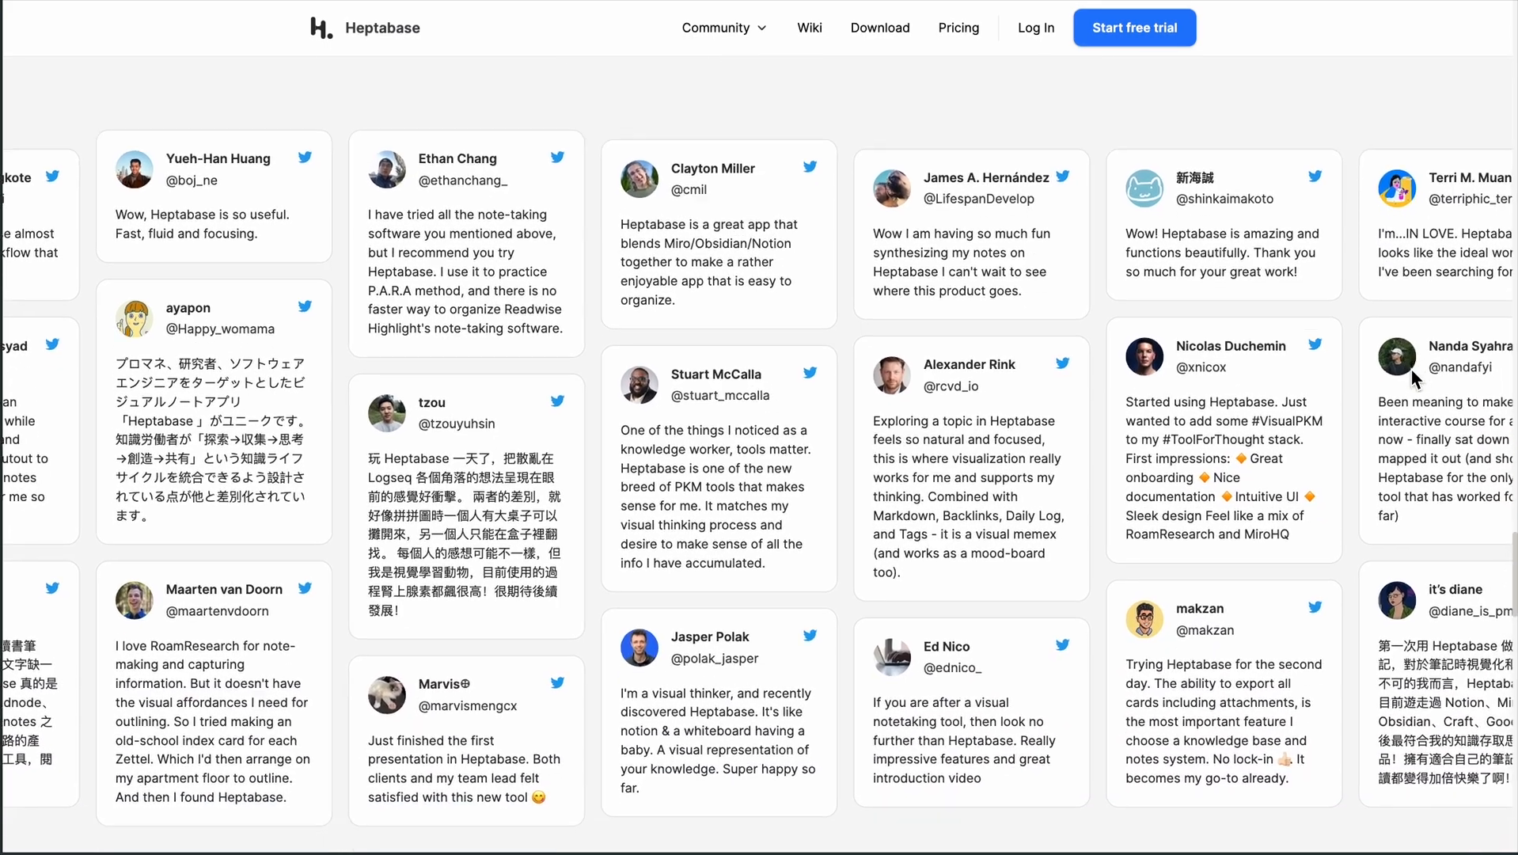
scroll("down", 3)
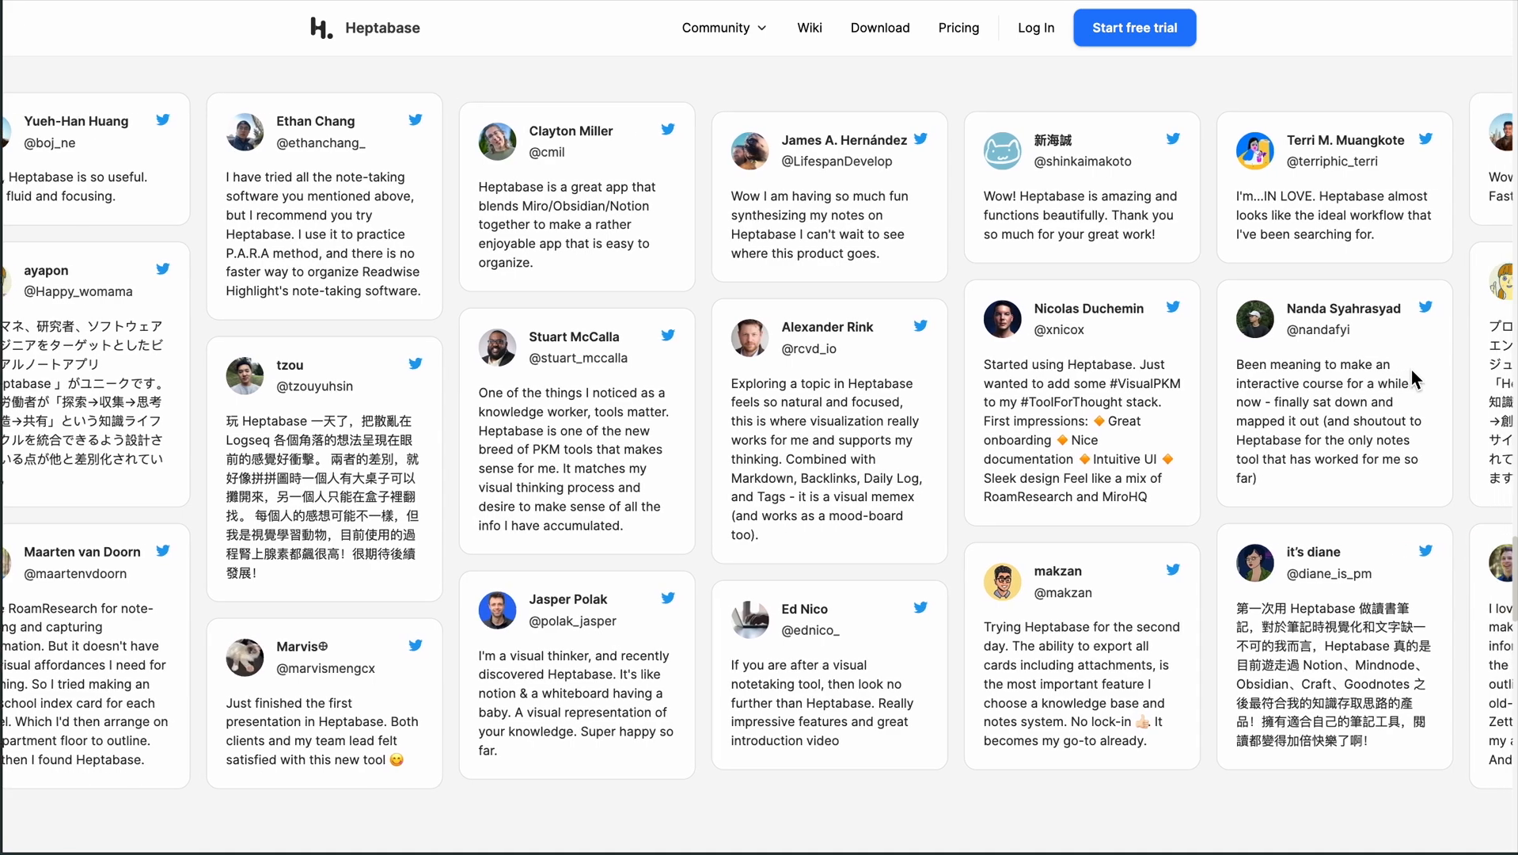
scroll("right", 3)
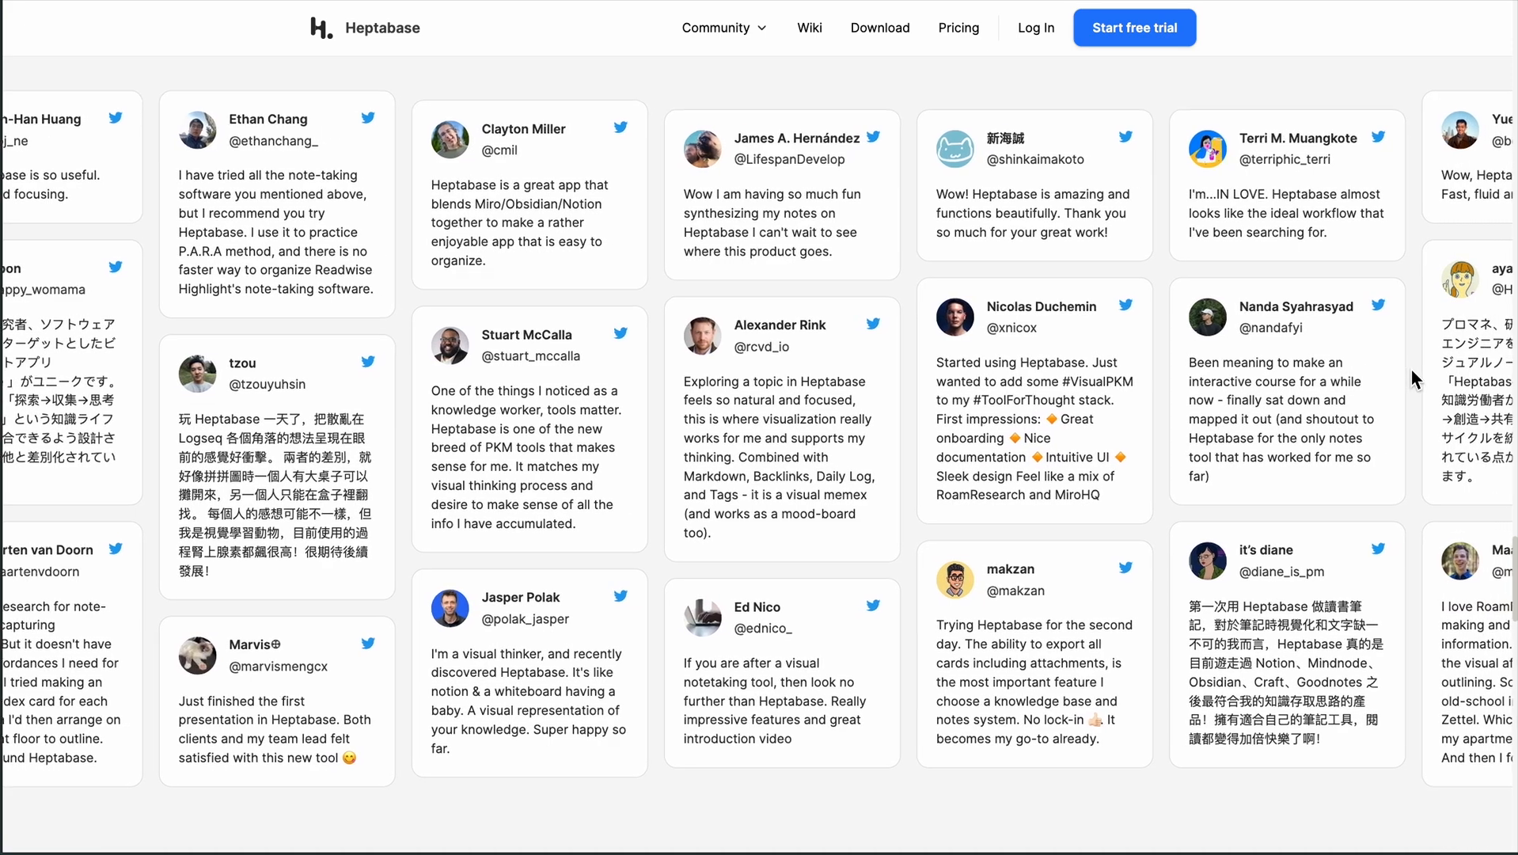
scroll("down", 3)
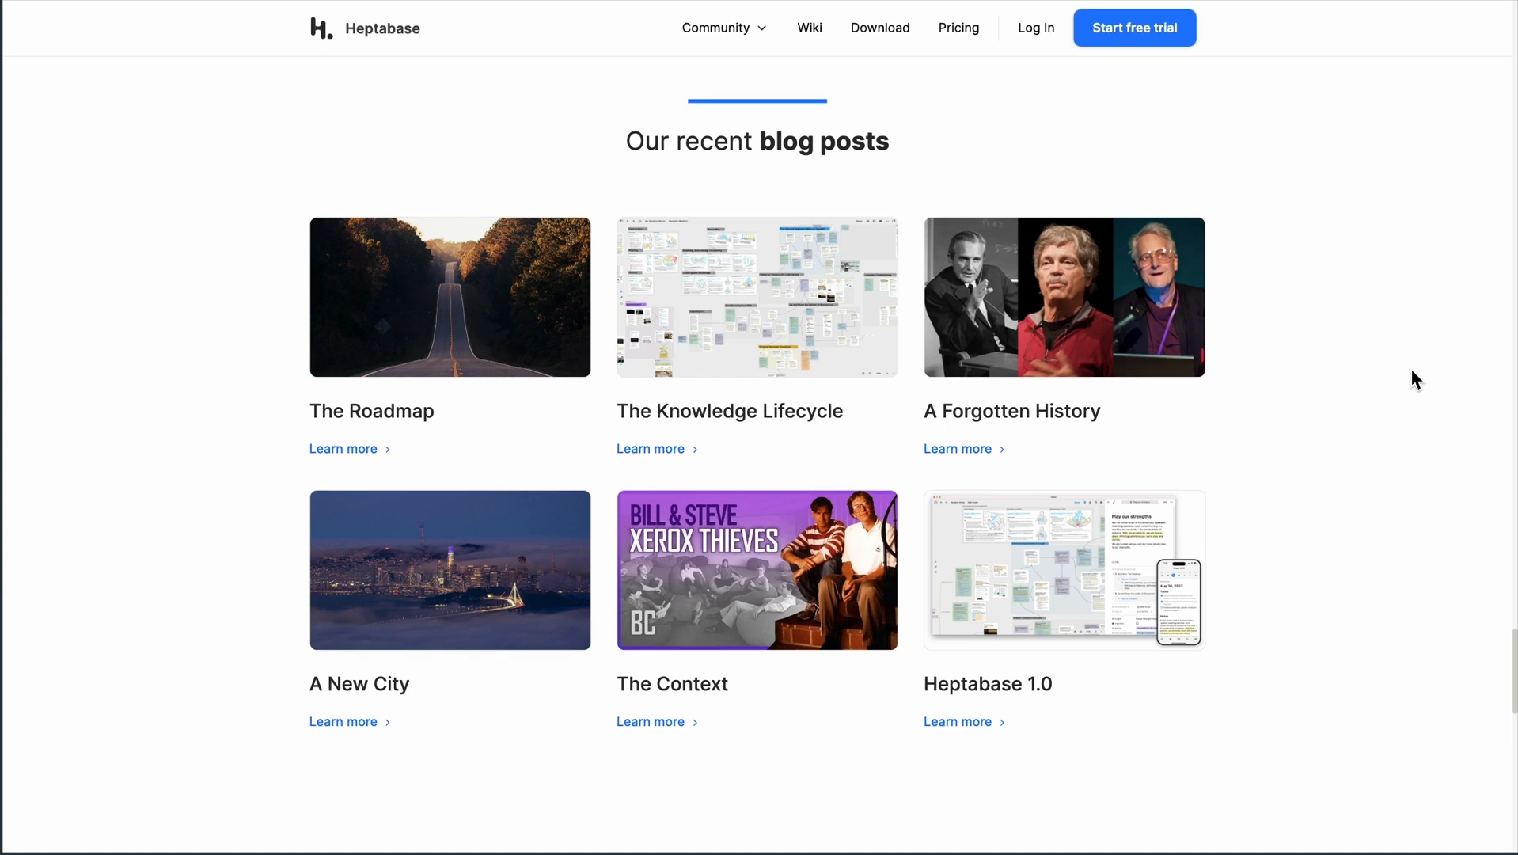
Jump to Pricing, then open the Public Wiki and scroll to its Vision and AMA lists.
left_click(958, 27)
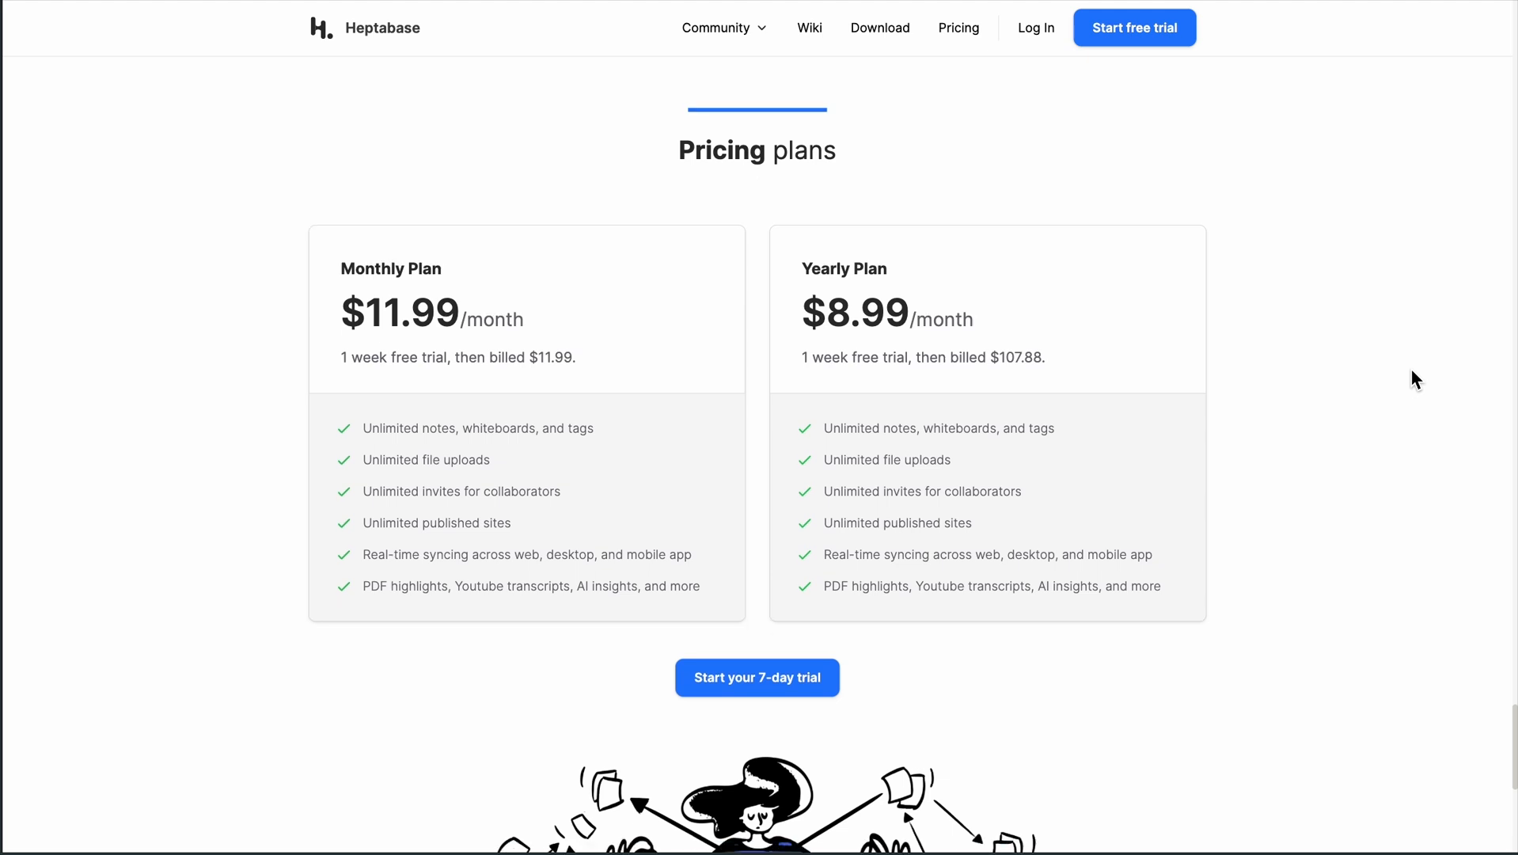
scroll("down", 3)
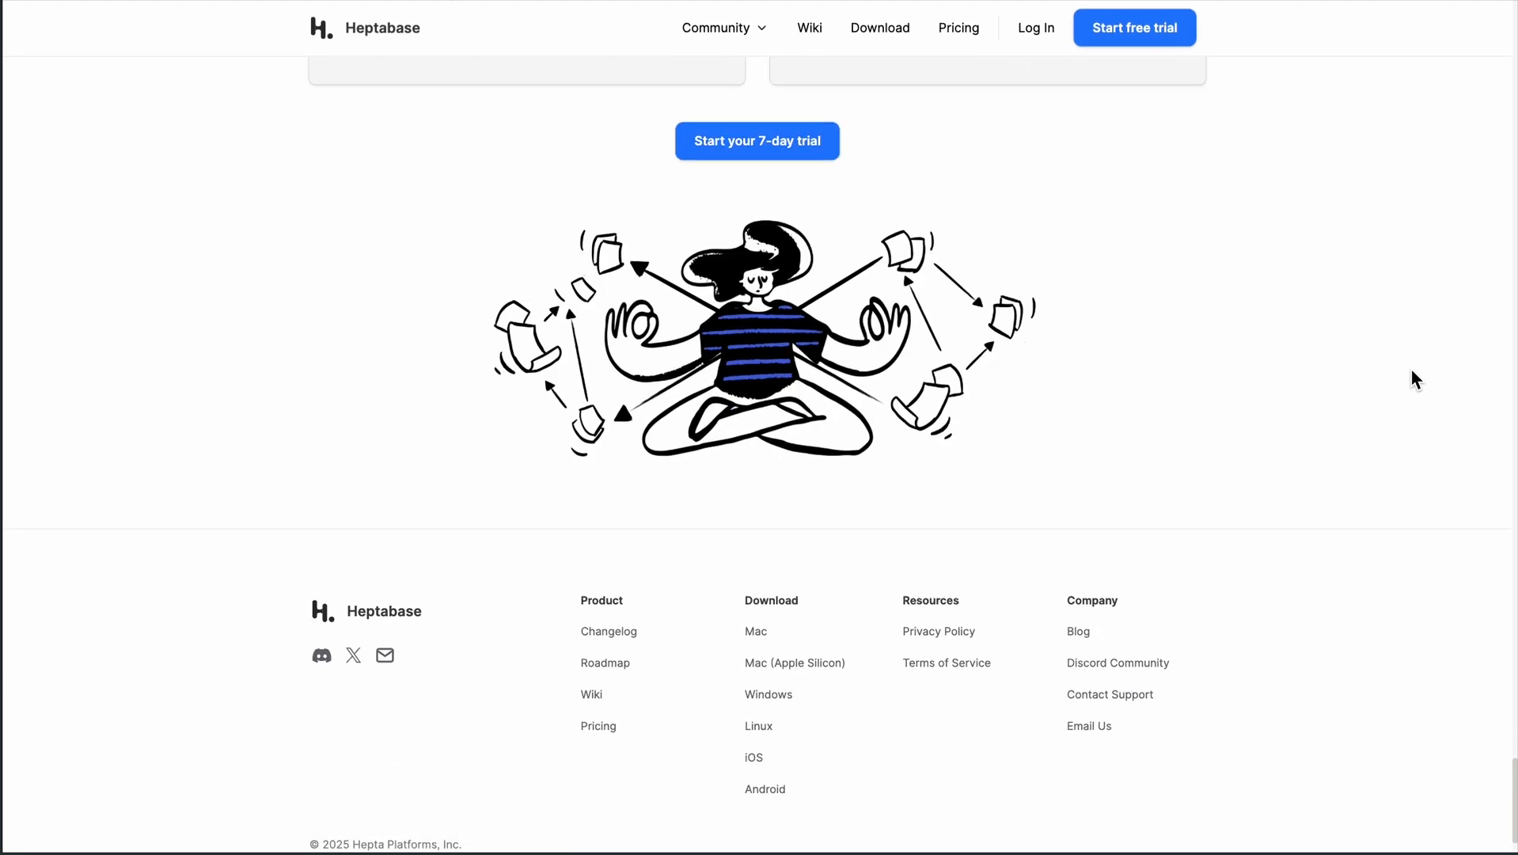
left_click(810, 27)
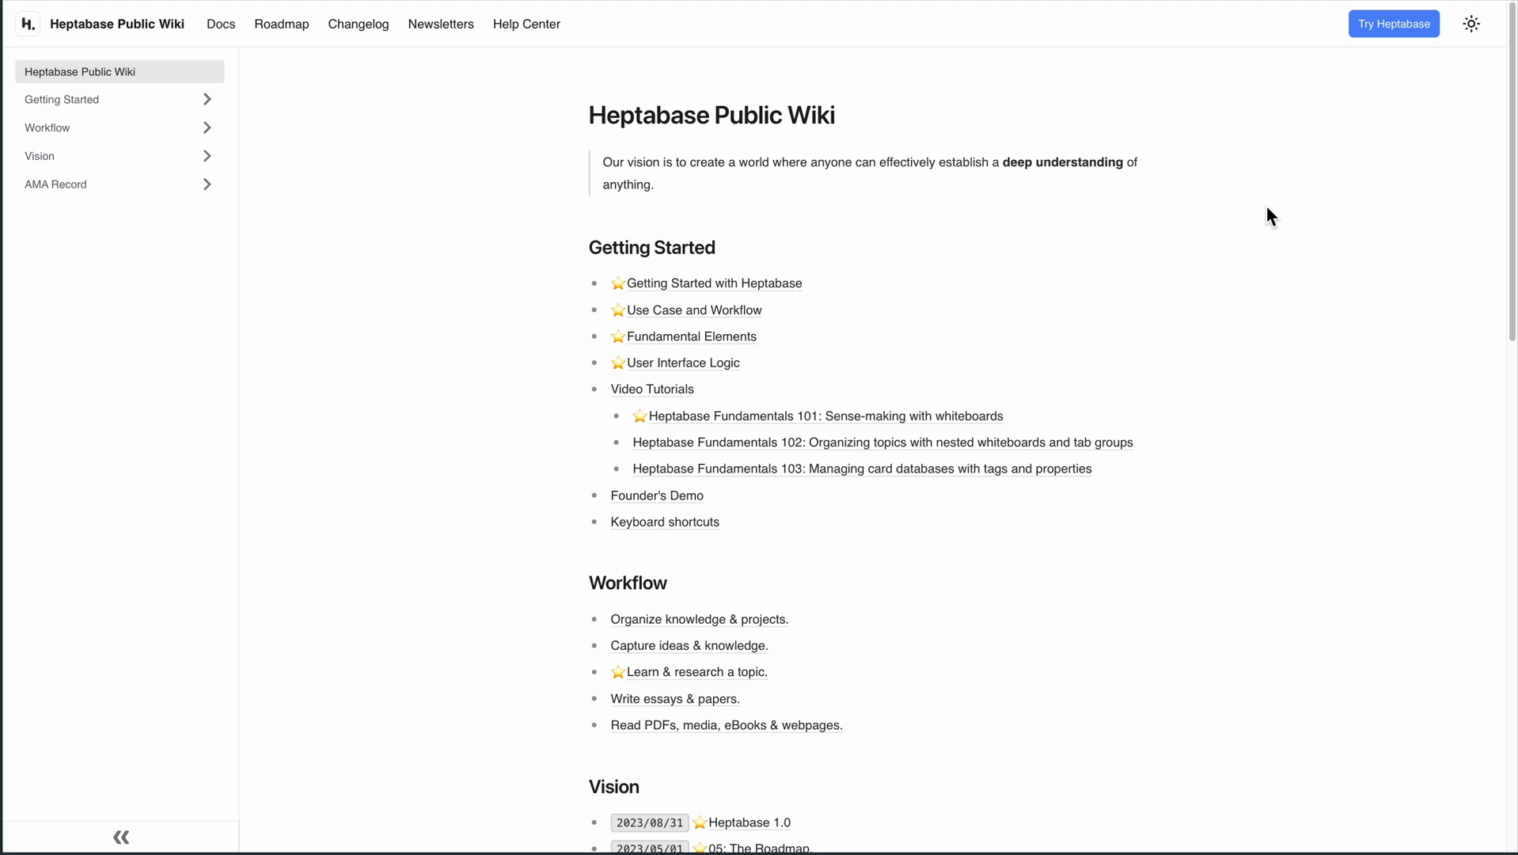
scroll("down", 3)
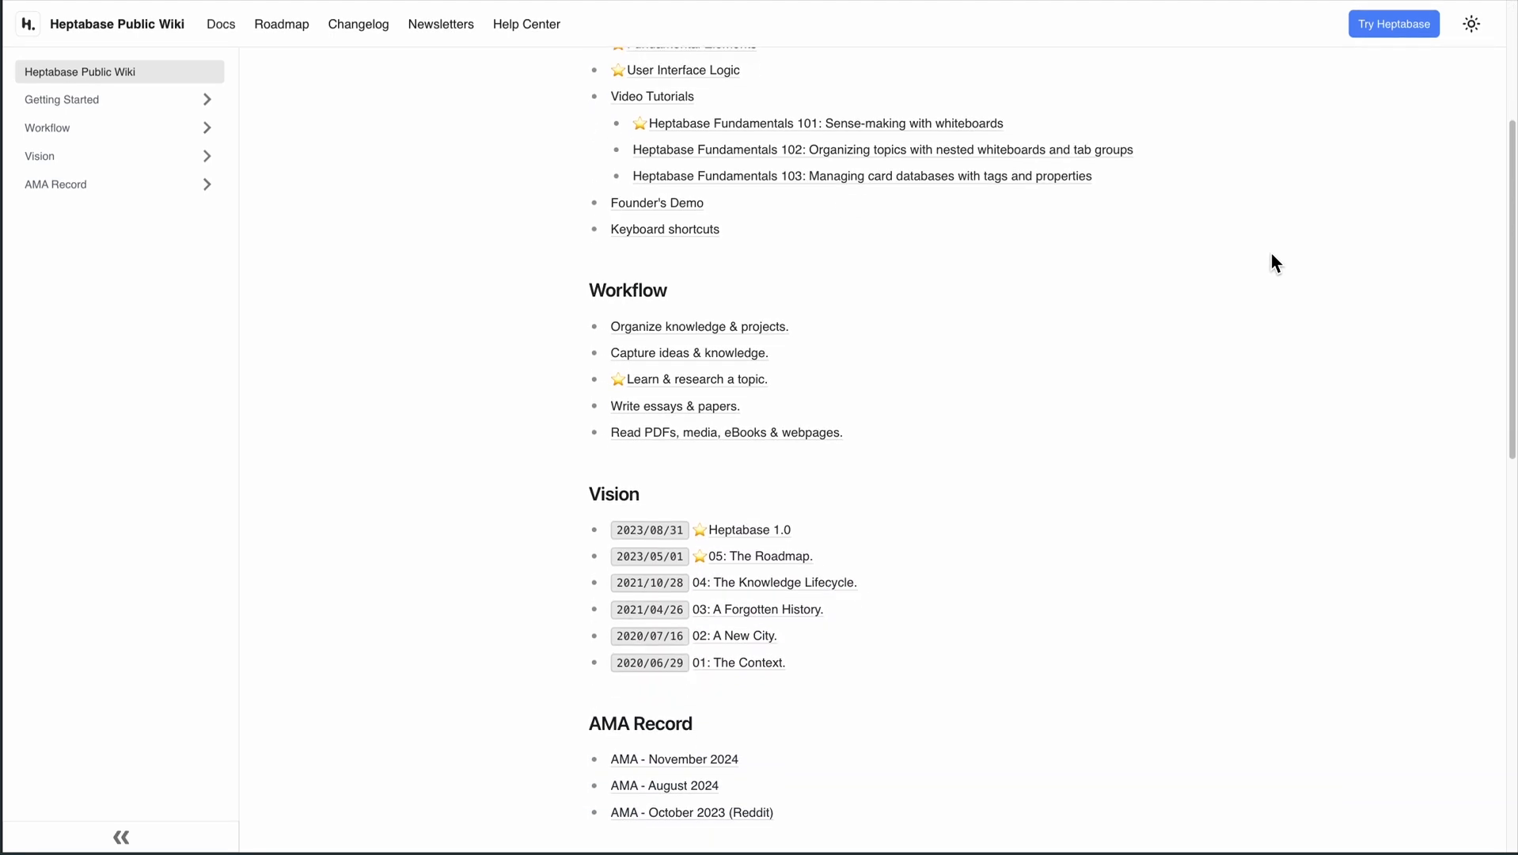